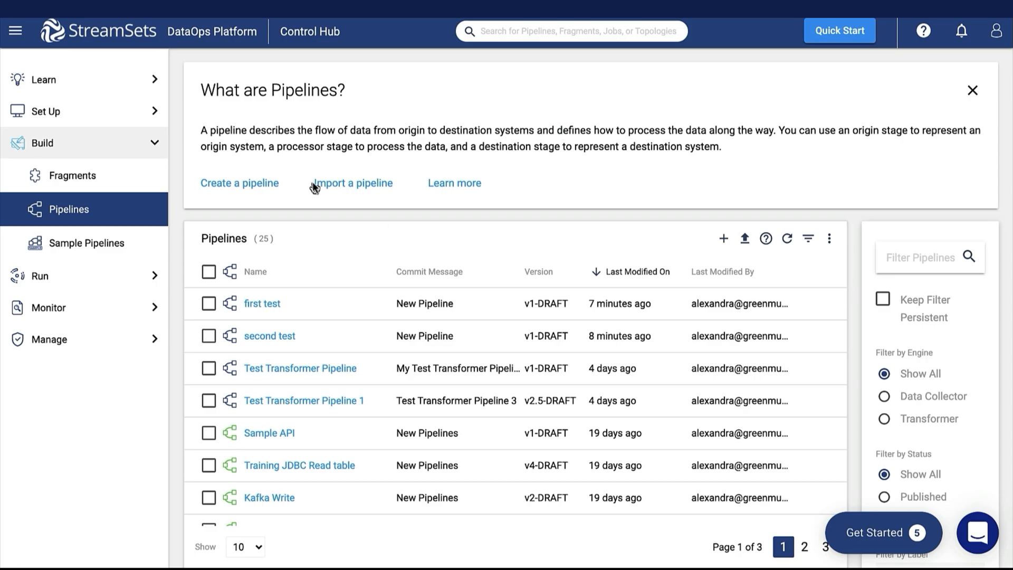
Name the new pipeline 'from JDBC to Kafka' with description 'from JDBC to Kafka Pipeline'.
click(240, 183)
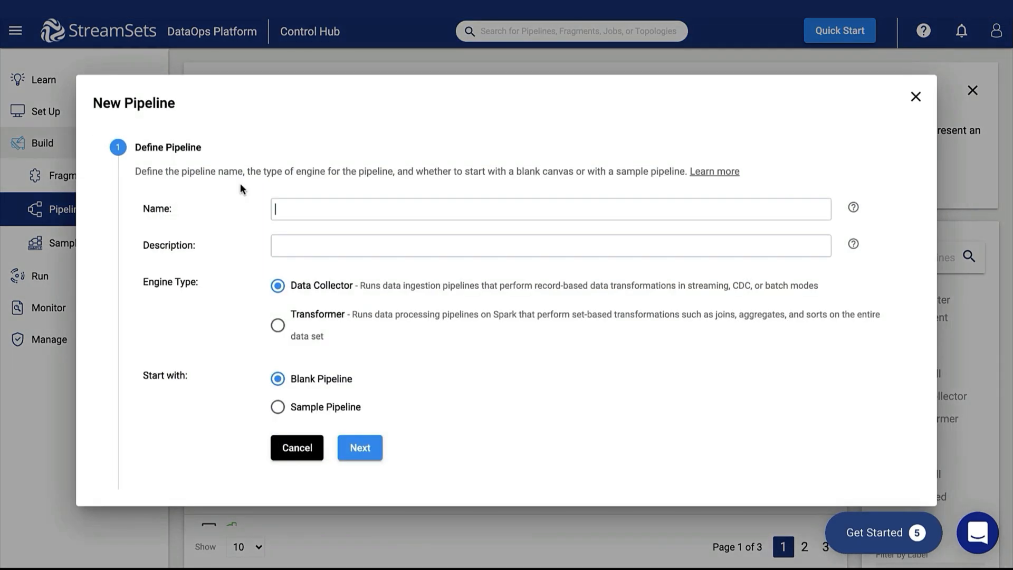
text(from JDBC to Kafka)
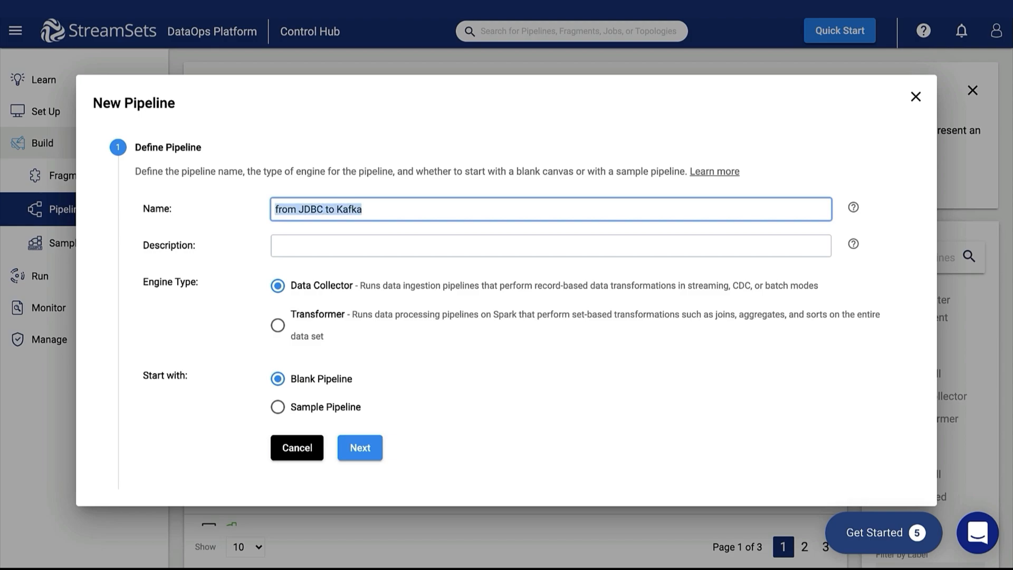
text(from JDBC to Kafka Pipeline)
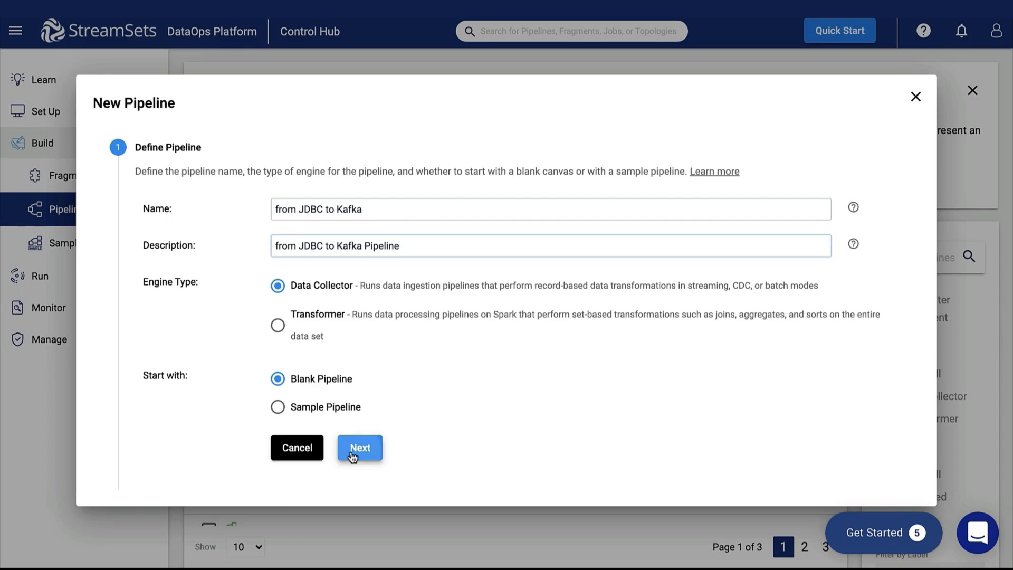
Keep Data Collector and Blank Pipeline, save the pipeline and open it in the canvas.
click(359, 448)
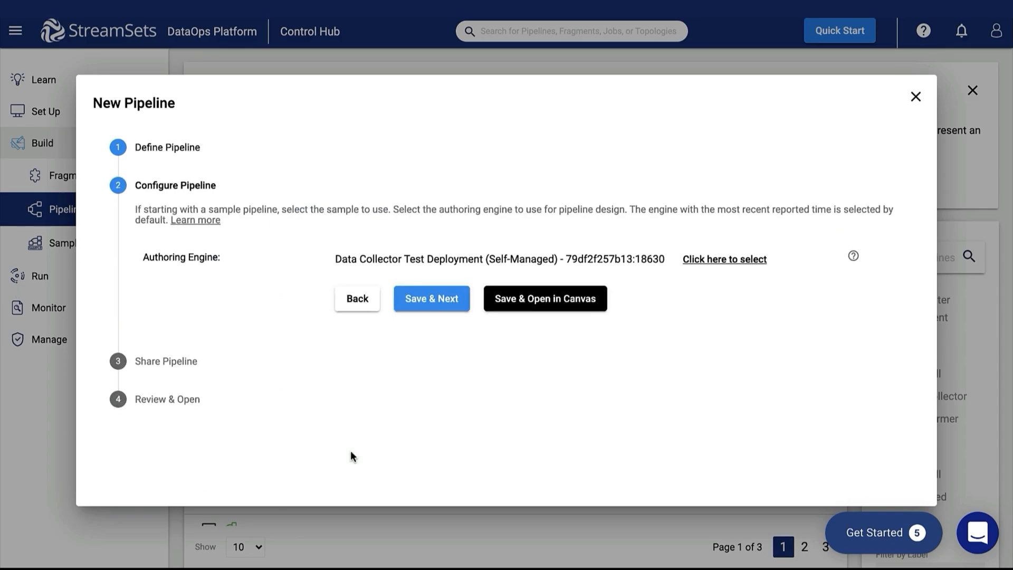
click(431, 297)
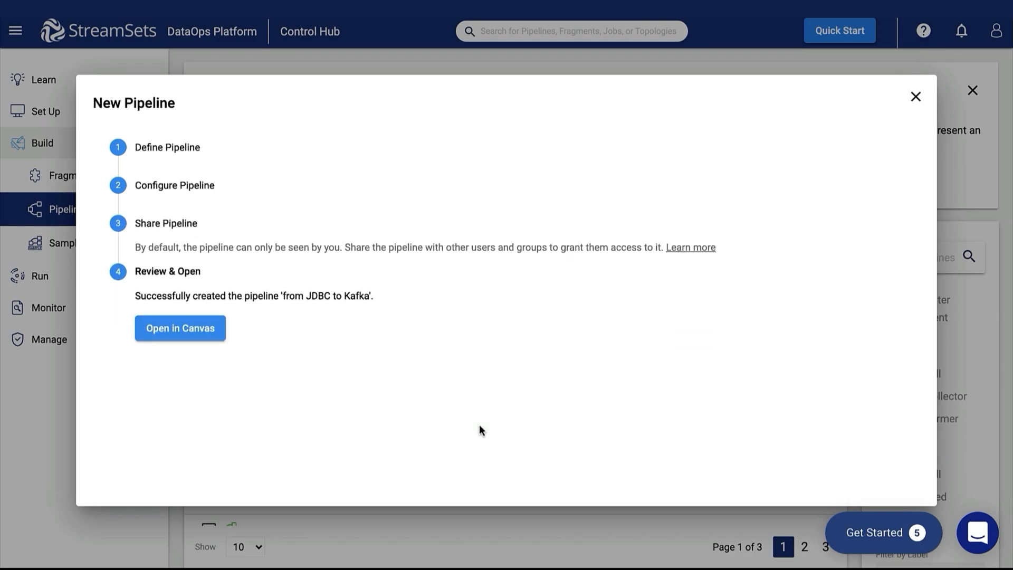
click(179, 327)
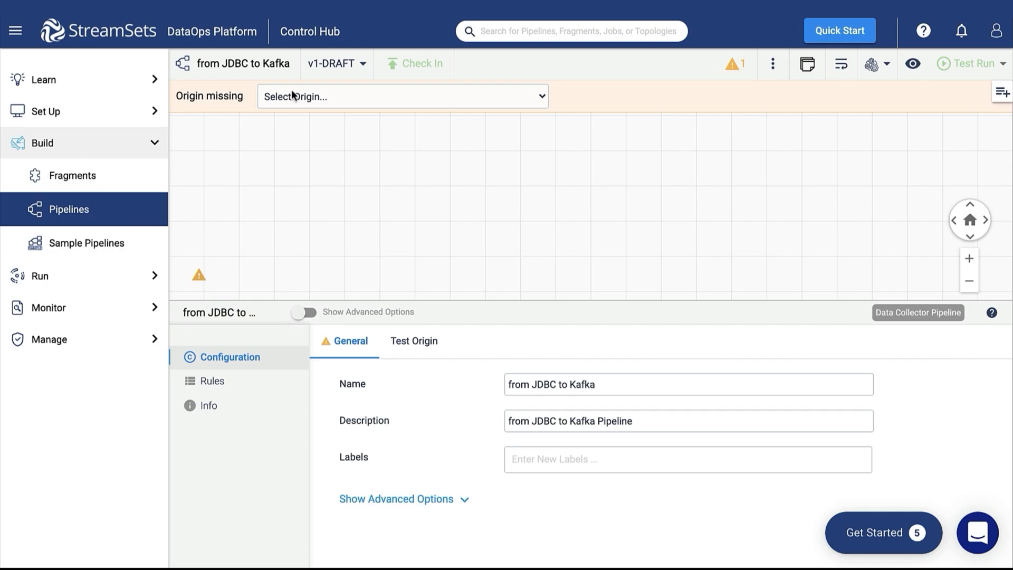
Add a JDBC Query Consumer origin and rename it 'demos'.
click(401, 96)
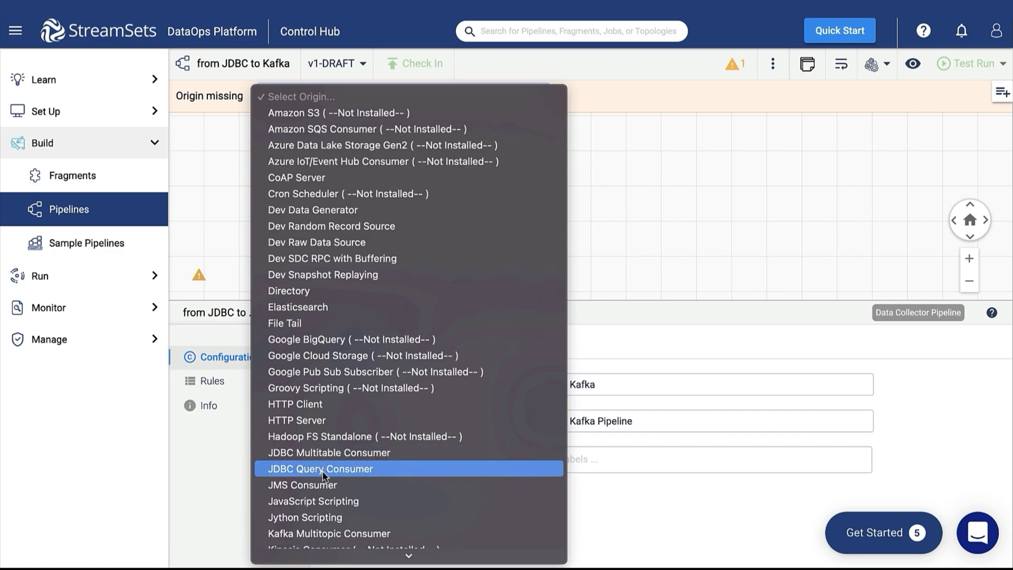
click(319, 469)
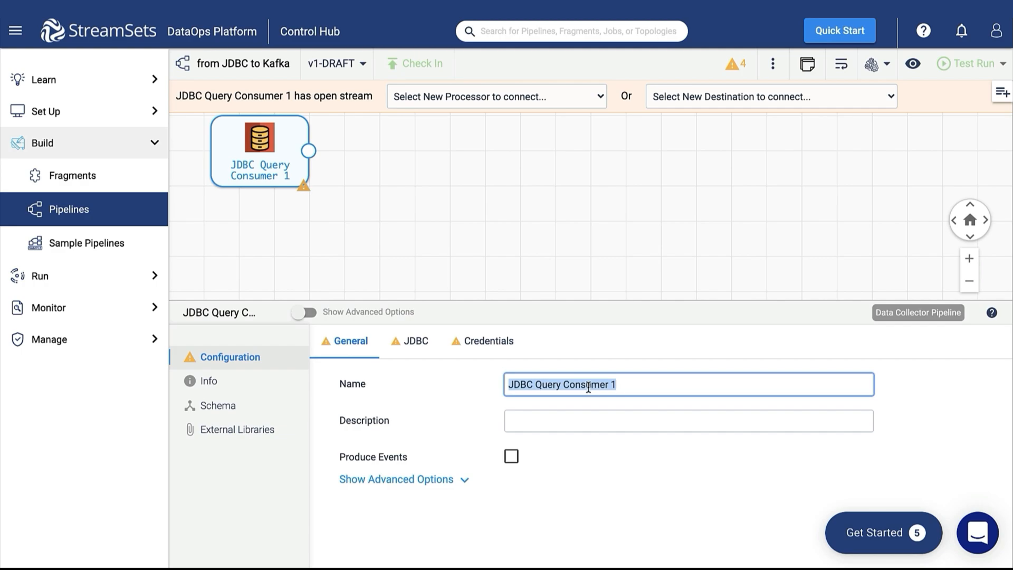
text(demos)
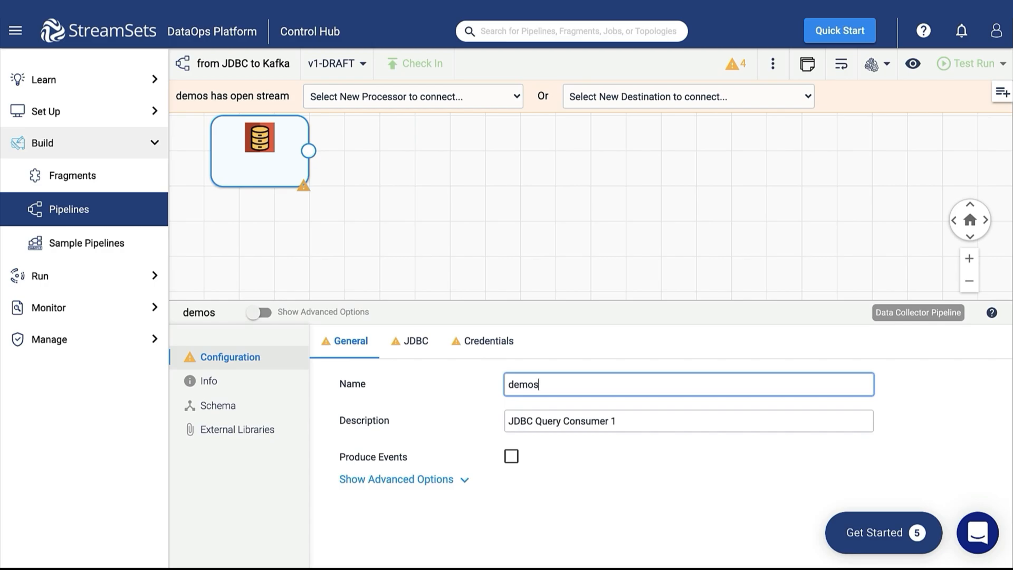
click(414, 341)
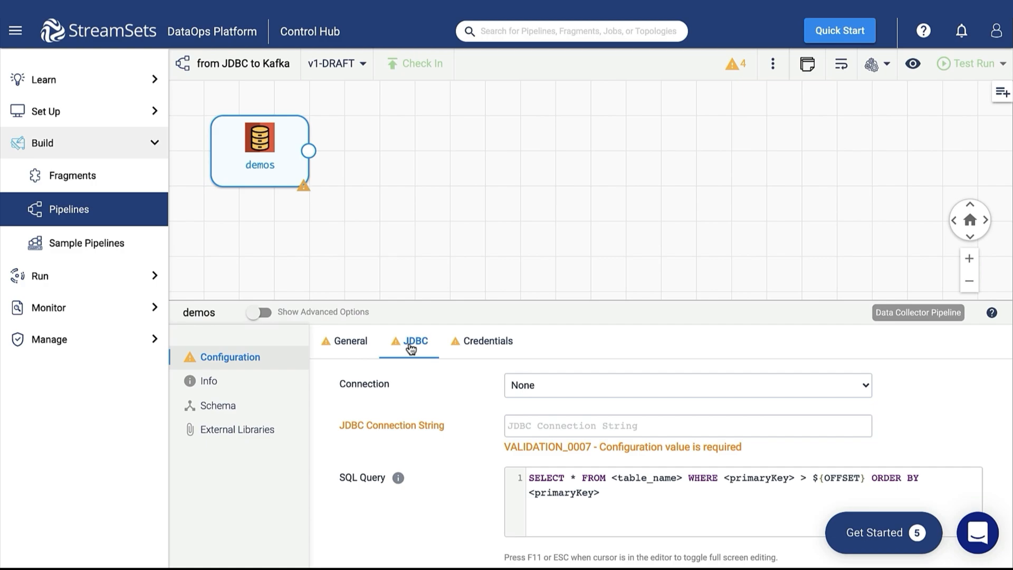
Set connection jdbc:mysql://mysqldb:3306/demos, the twitter_profile query ordered by priority, and offset column 'priority'.
text(jdbc:mysql://mysqldb:3306/demos)
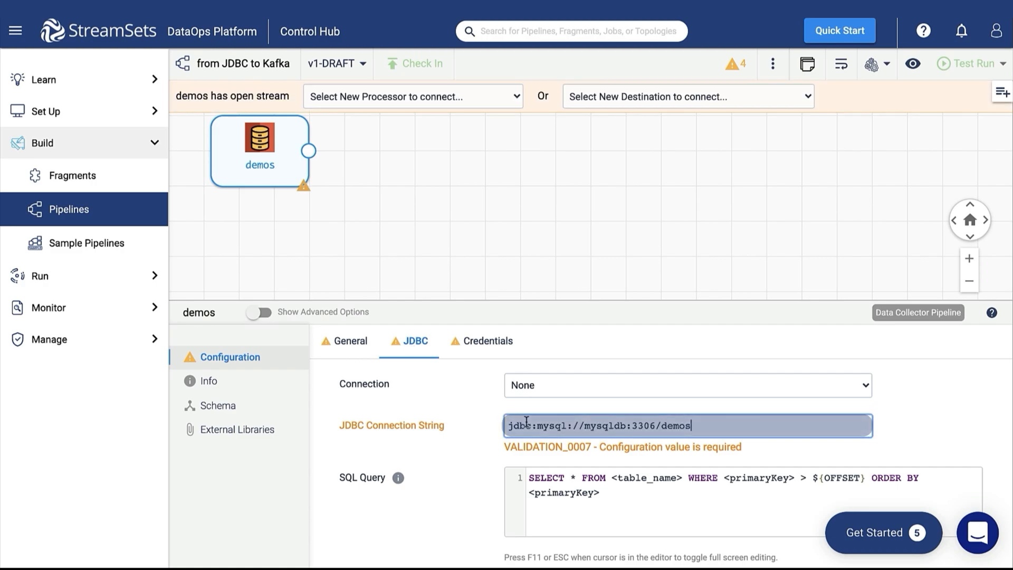
scroll(down, 3)
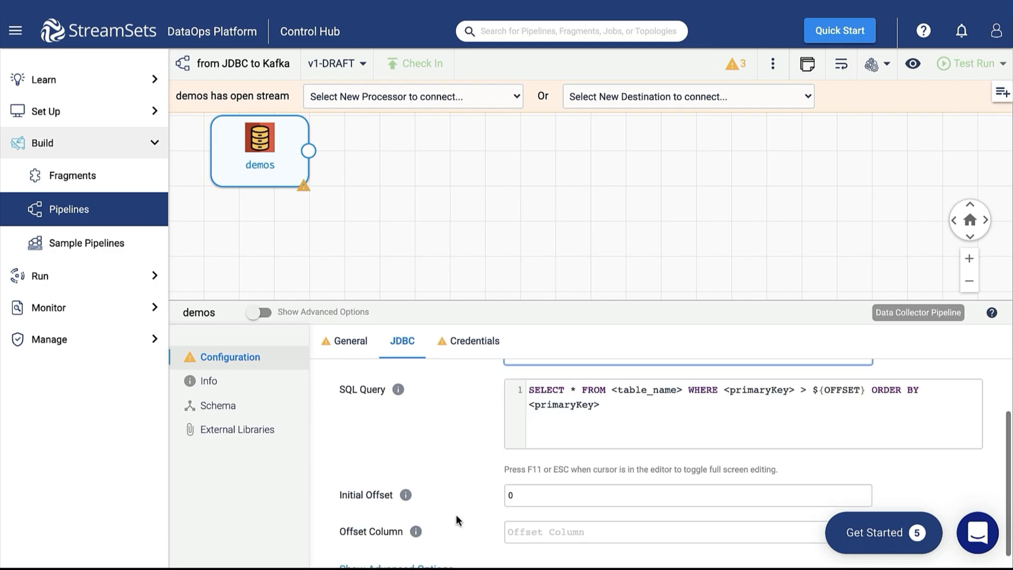
text(SELECT * FROM twitter_profile WHERE priority > ${OFFSET} ORDER BY priority)
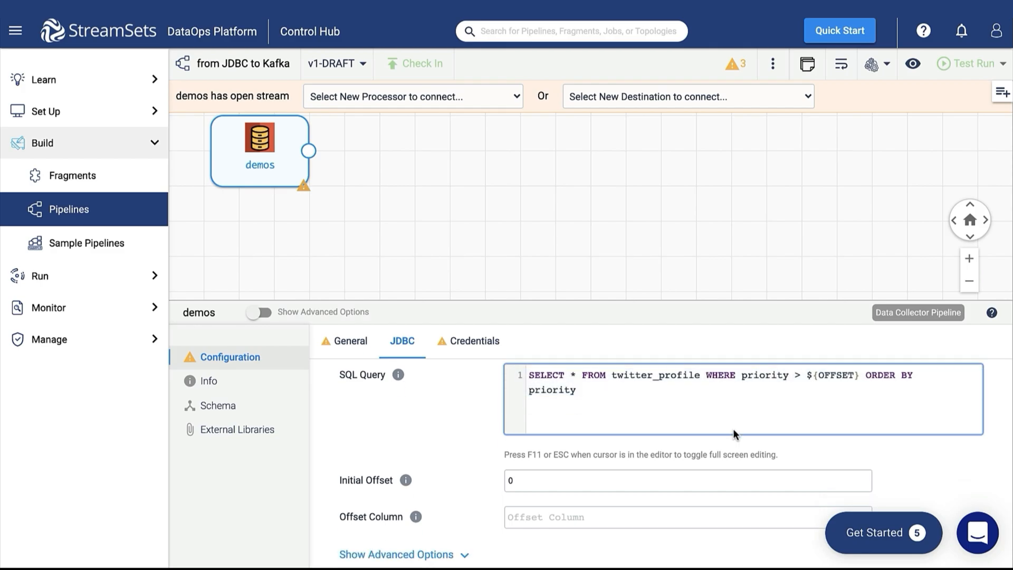
click(687, 518)
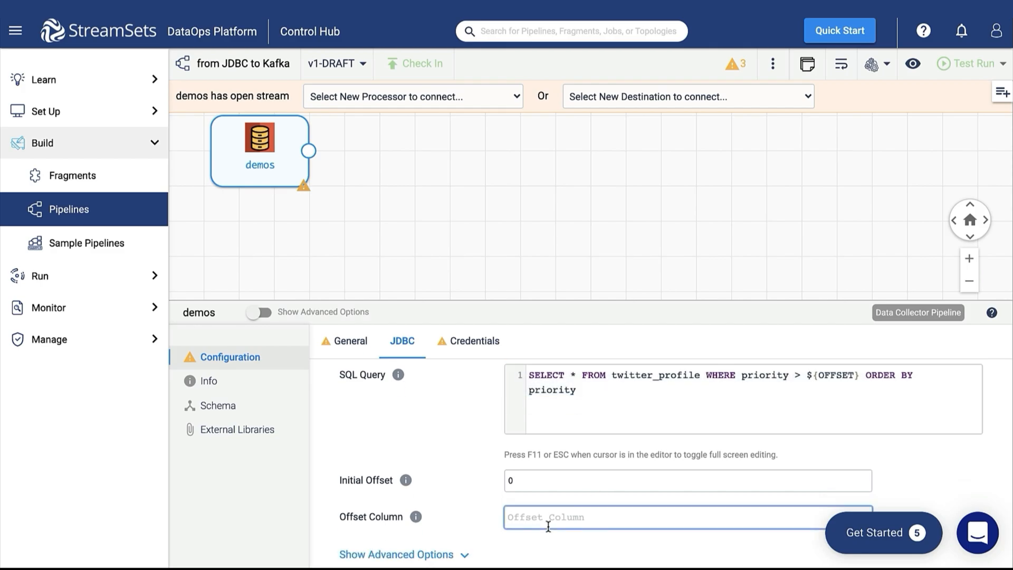
text(priority)
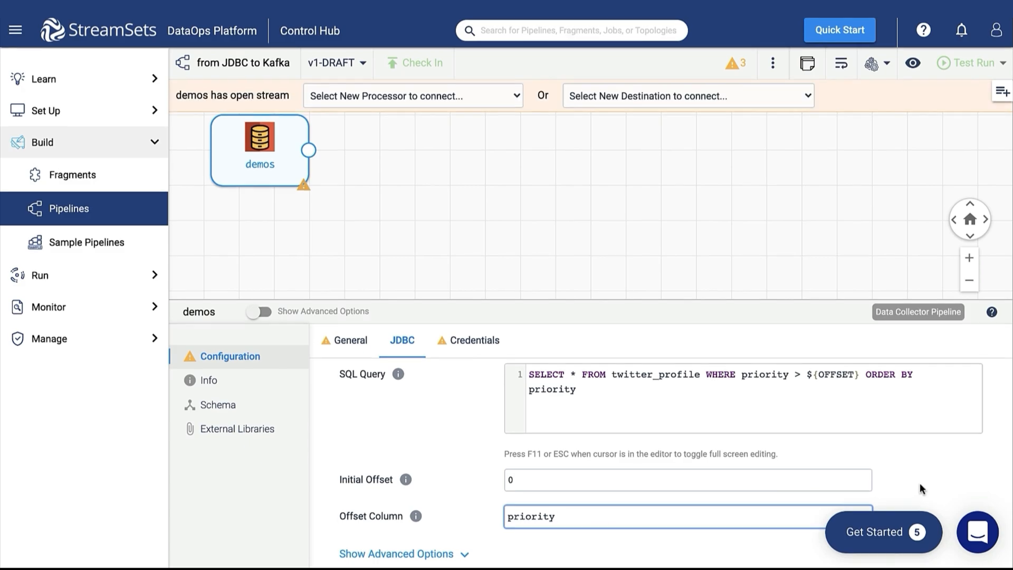
click(474, 341)
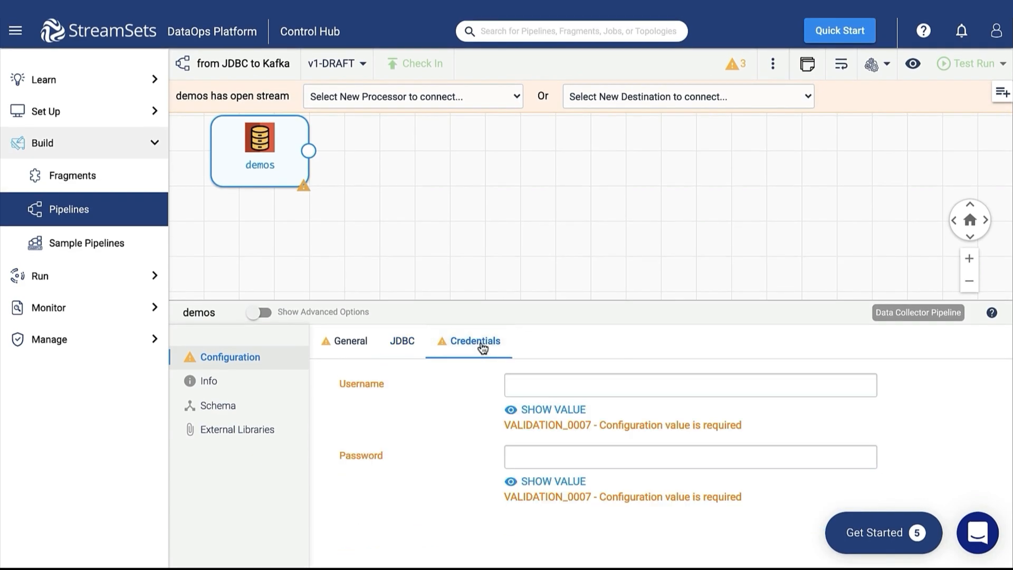
click(552, 410)
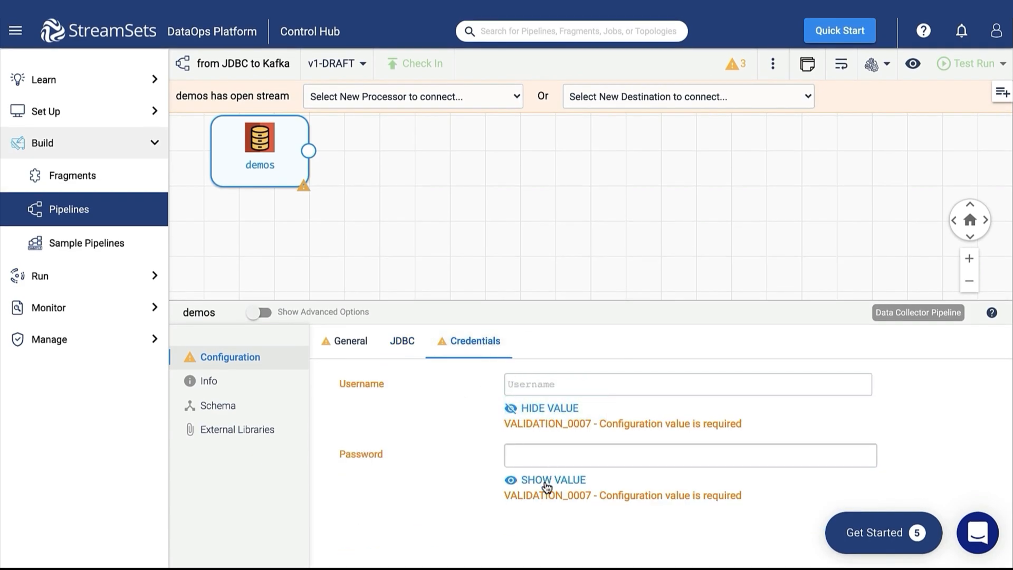
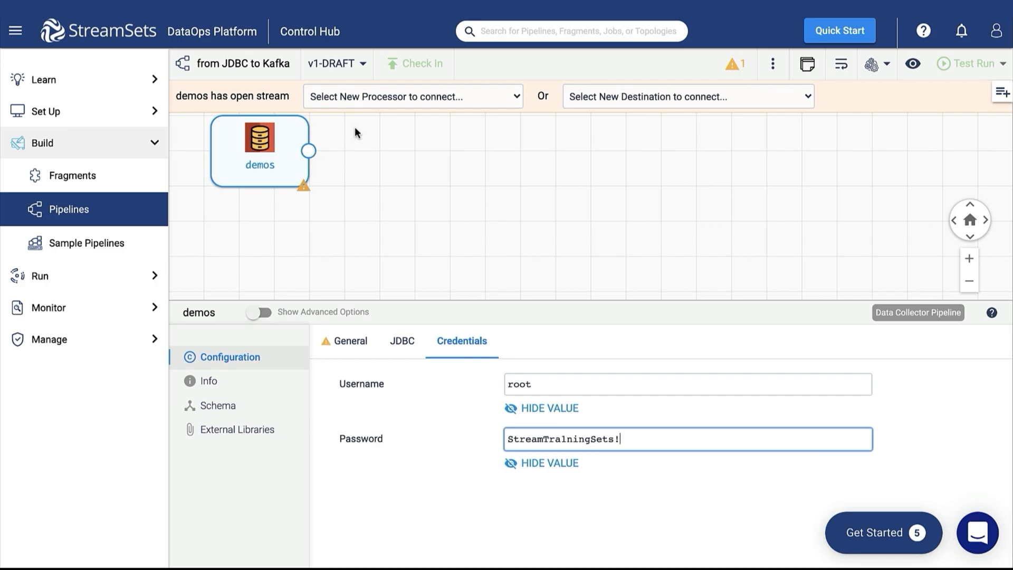
Add a Field Renamer after demos renaming /total_followers to /number_of_followers.
click(412, 97)
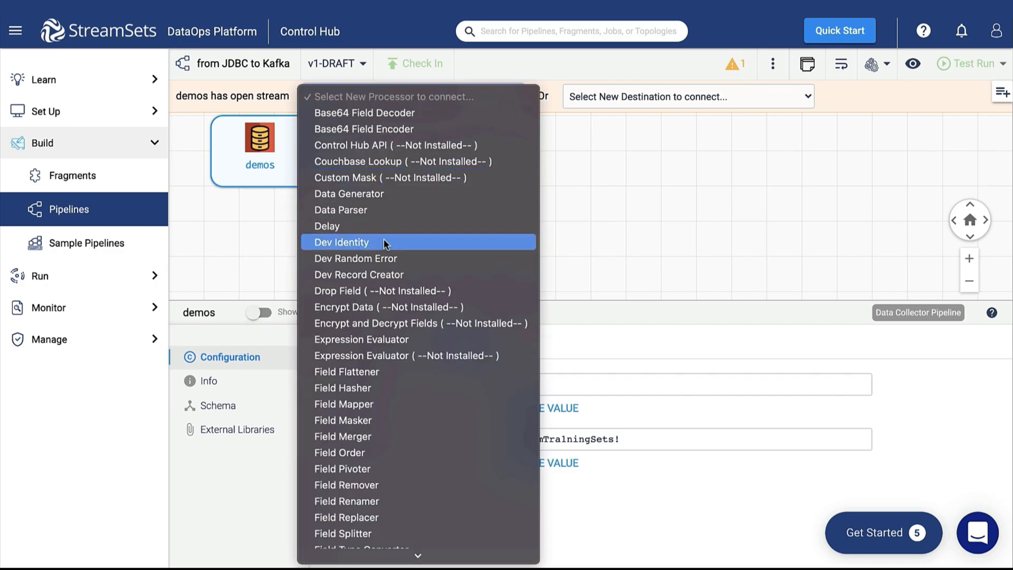
click(347, 500)
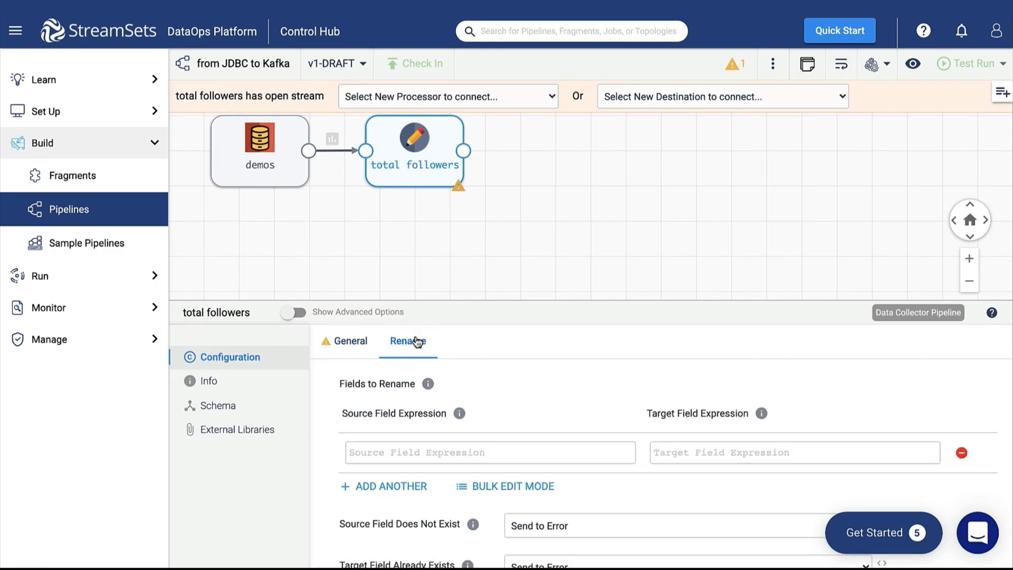
text(/total_)
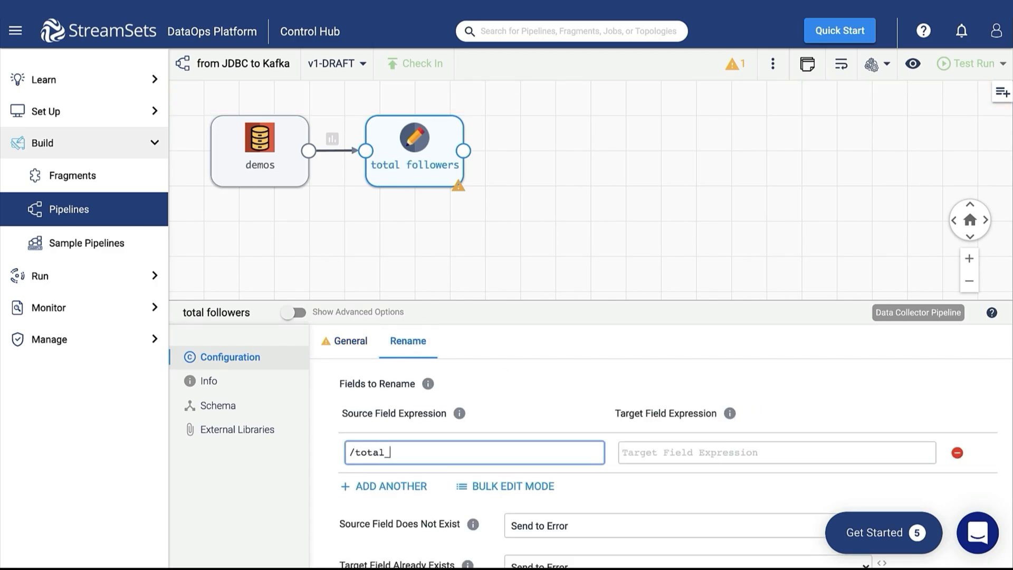
text(/number_of_followers)
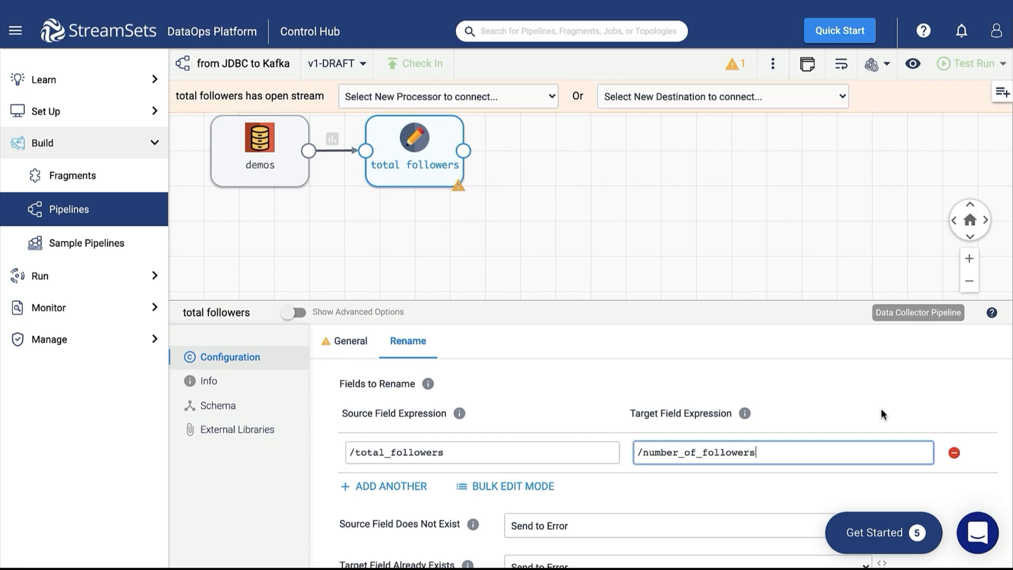
scroll(down, 3)
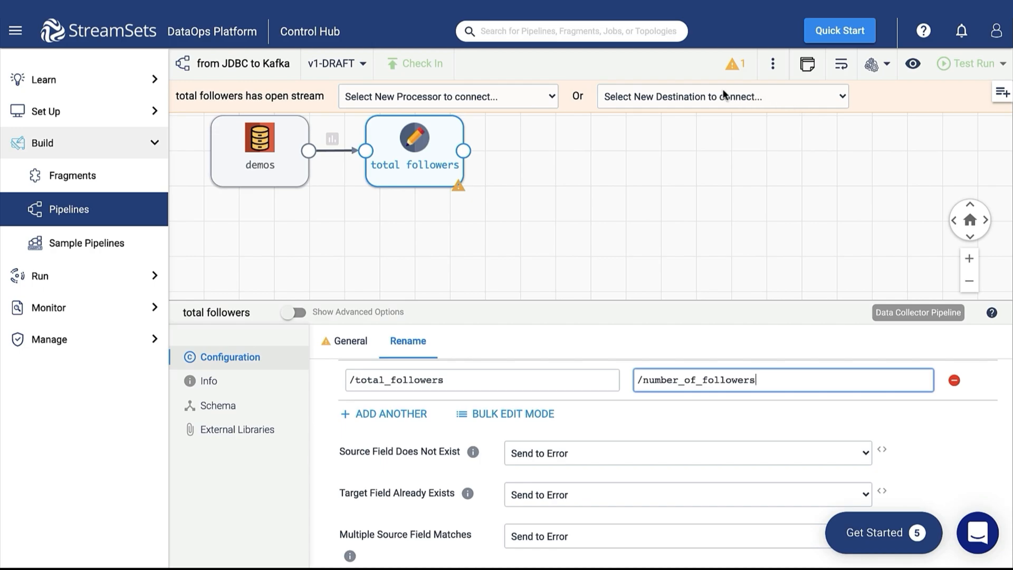
Add a Kafka destination named 'twitter data' publishing to topic twitter_data.
click(722, 96)
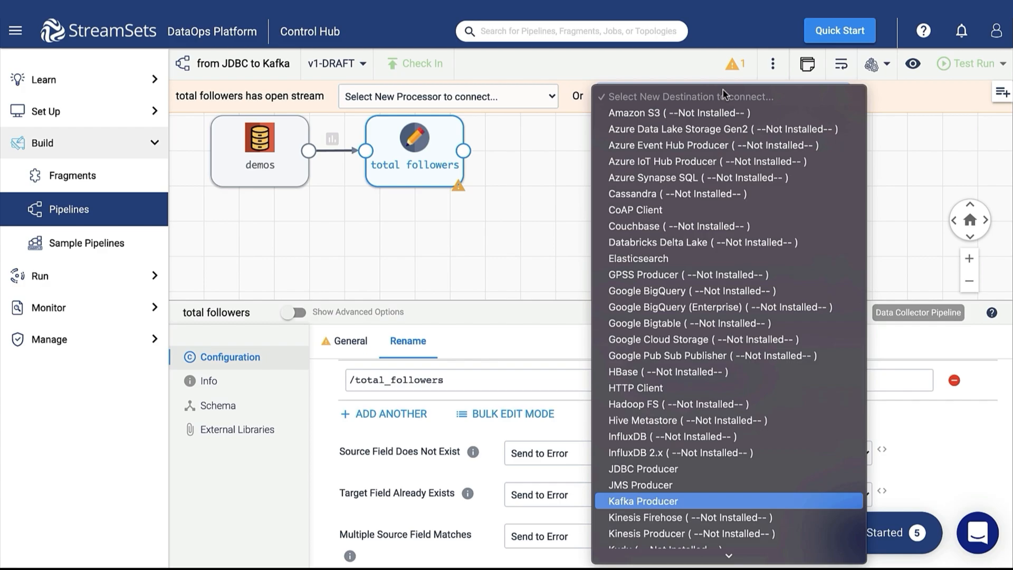
click(643, 500)
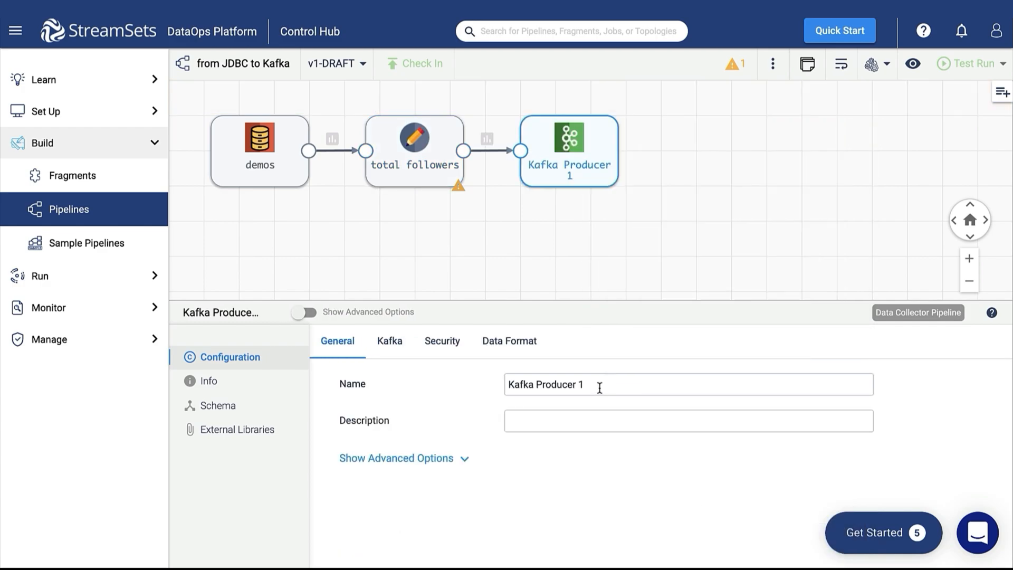
click(688, 385)
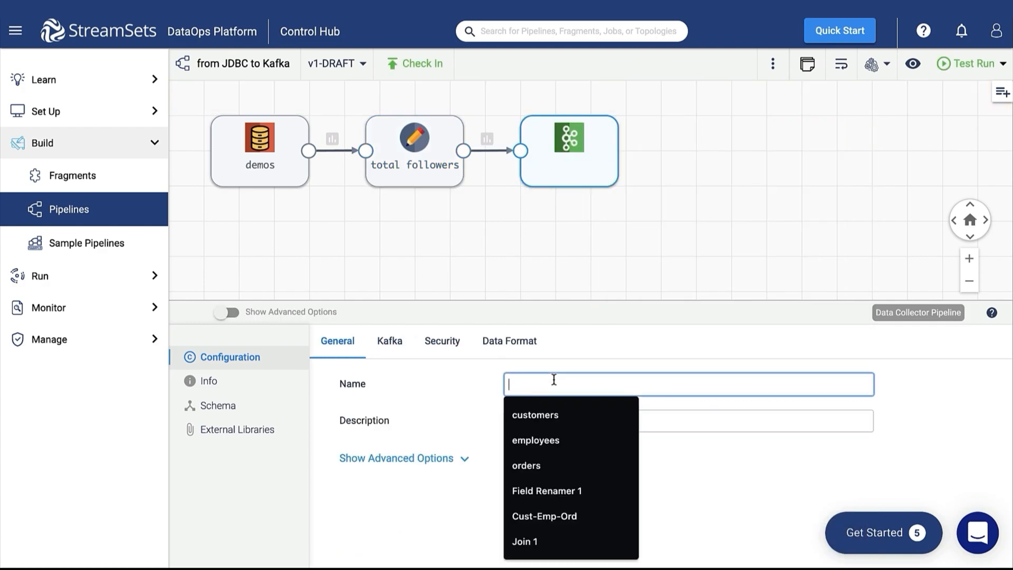
text(twitter data)
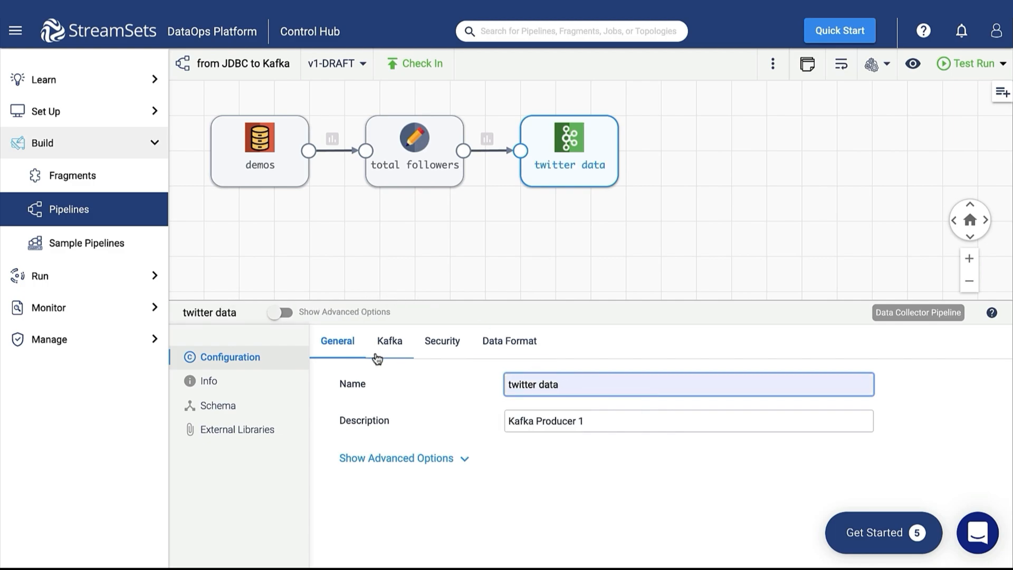
click(390, 341)
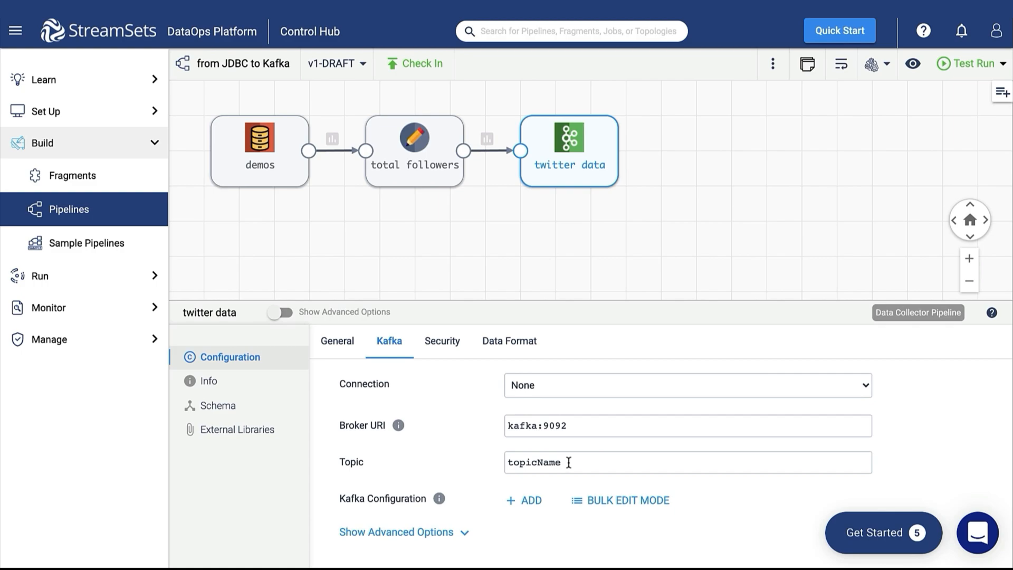
text(twitter_data)
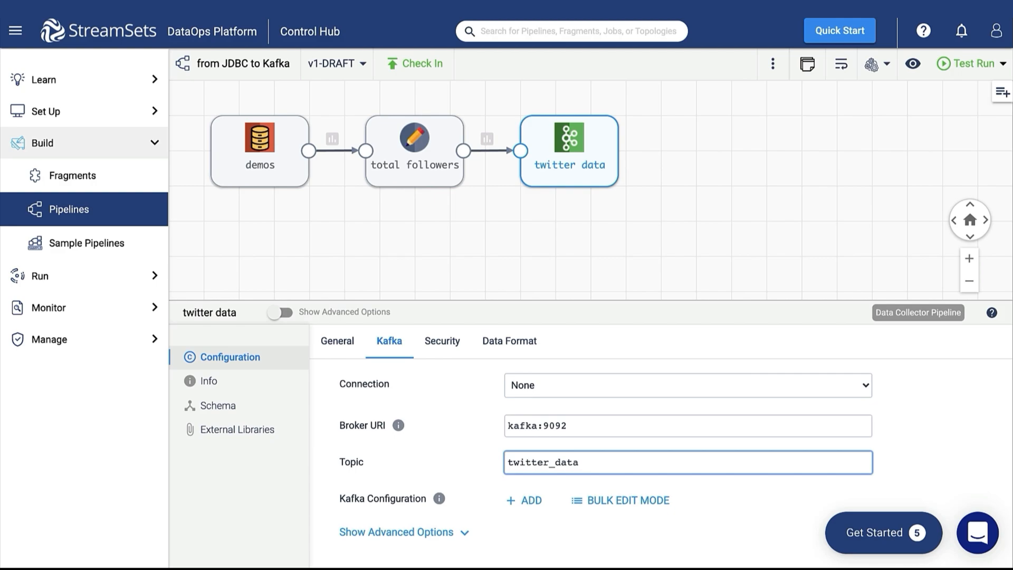
mouse_move(549, 391)
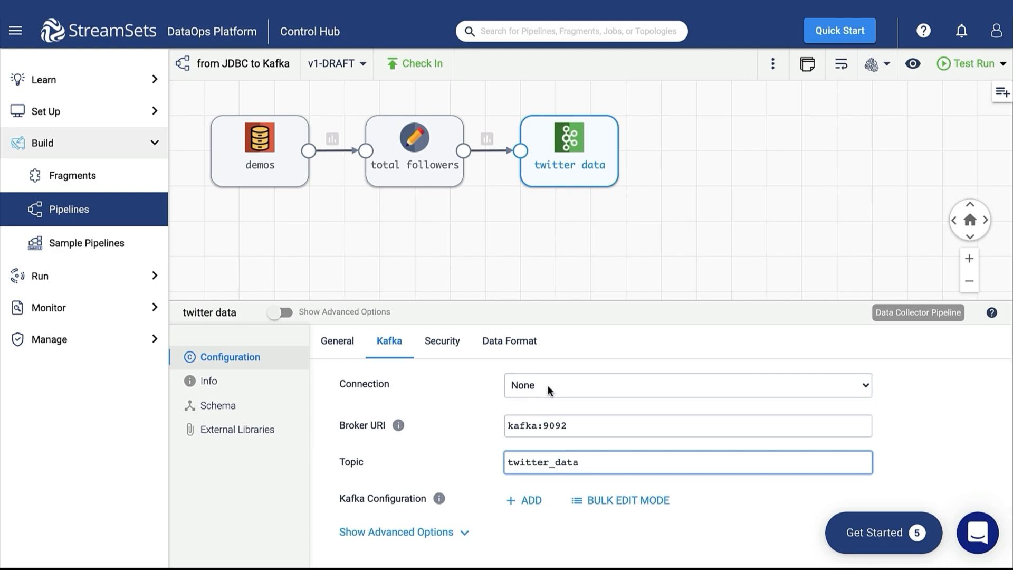
Set the destination's data format to Delimited with a header line and validate the pipeline.
click(510, 341)
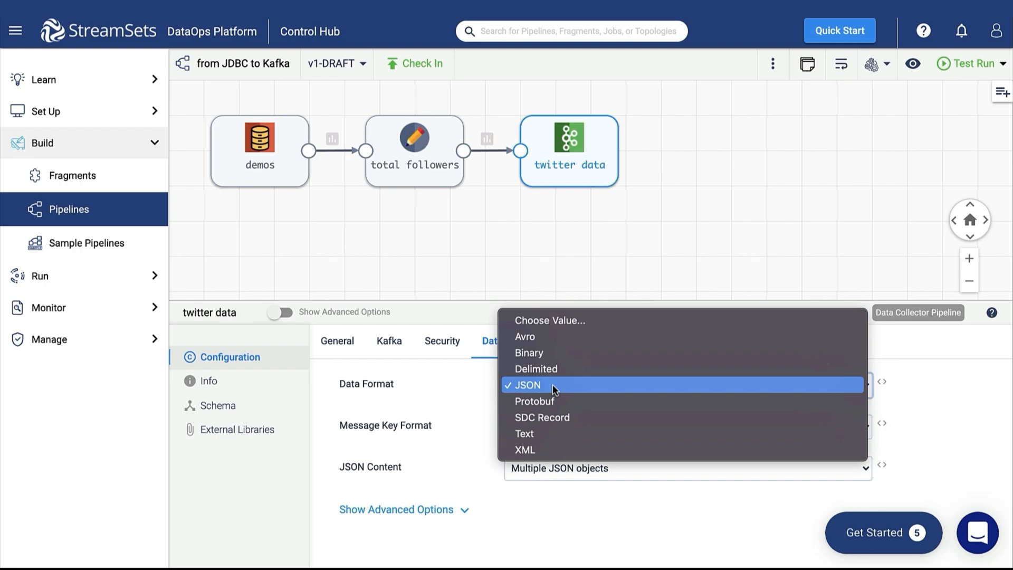
click(535, 369)
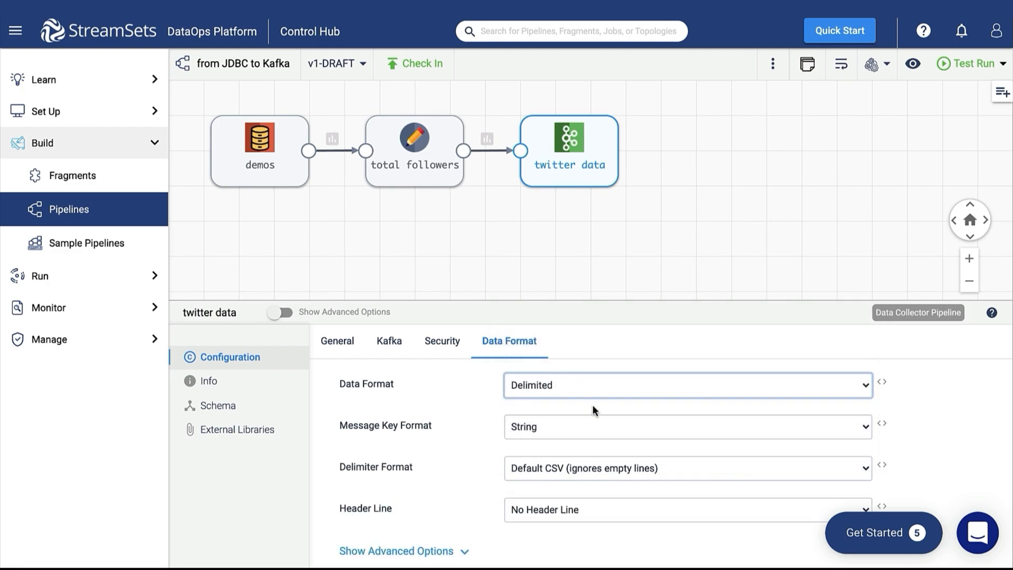
mouse_move(589, 515)
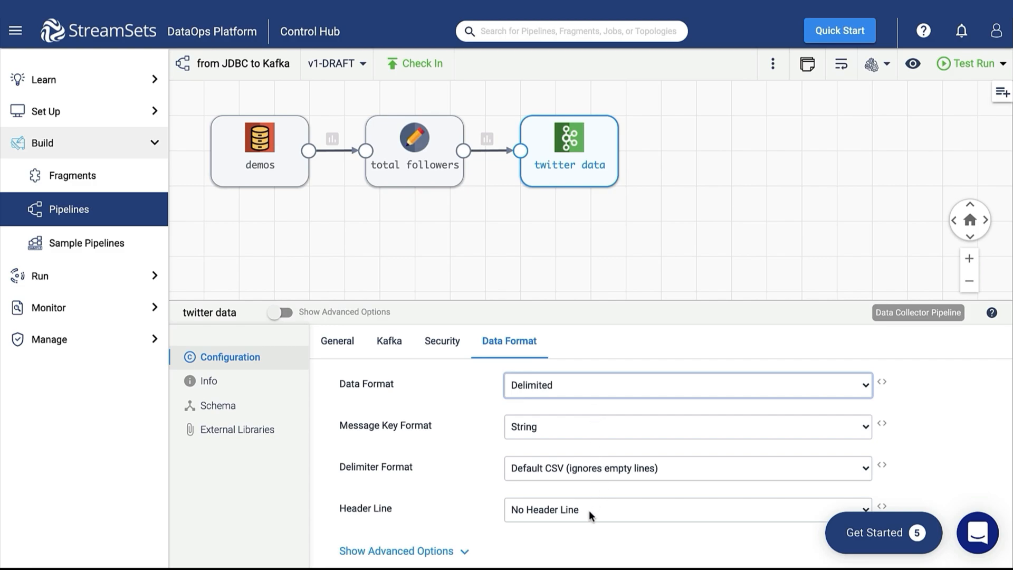
click(687, 509)
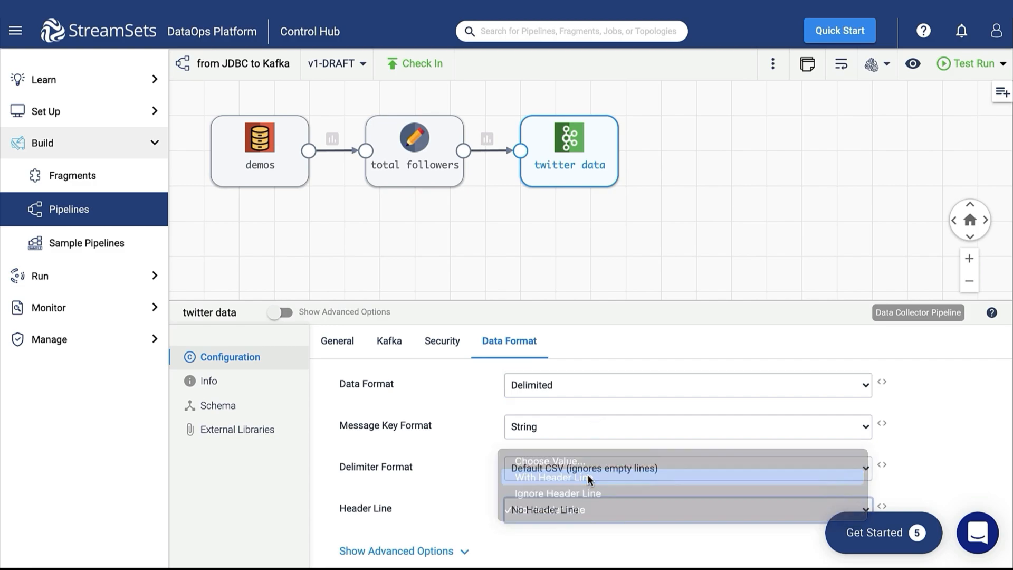
click(557, 477)
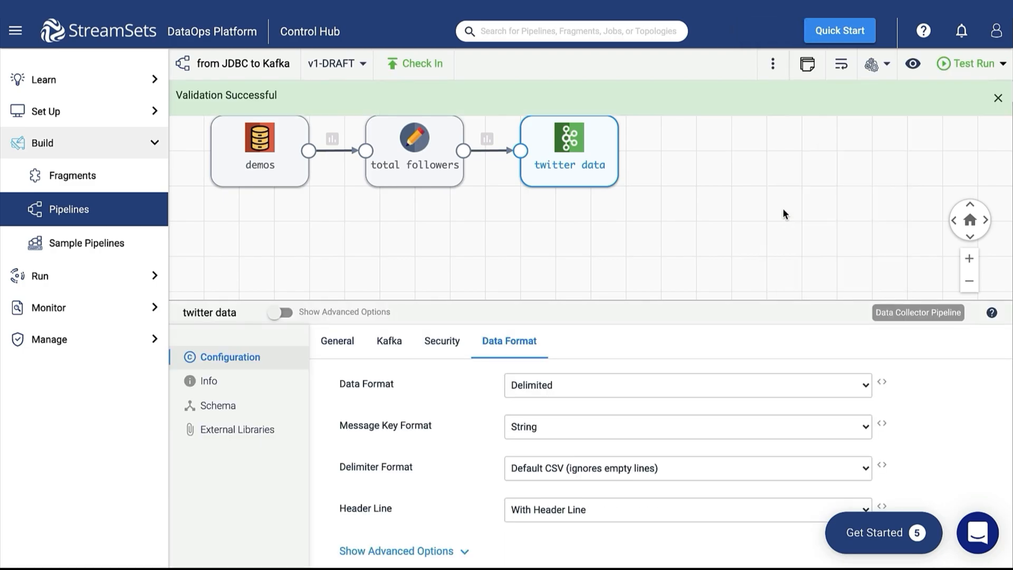
click(992, 64)
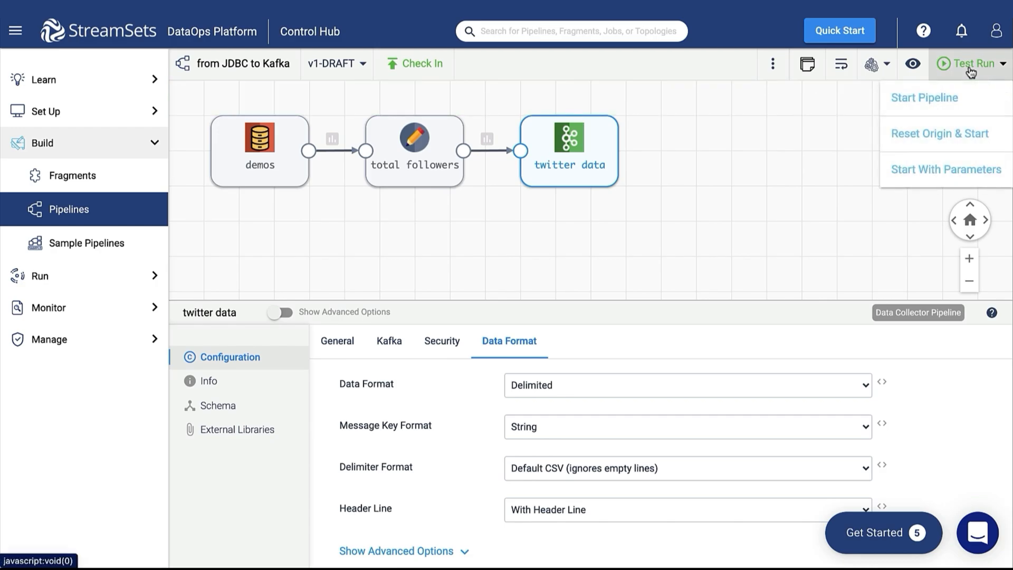
Start a test run of the pipeline, then return to the pipelines list.
click(925, 97)
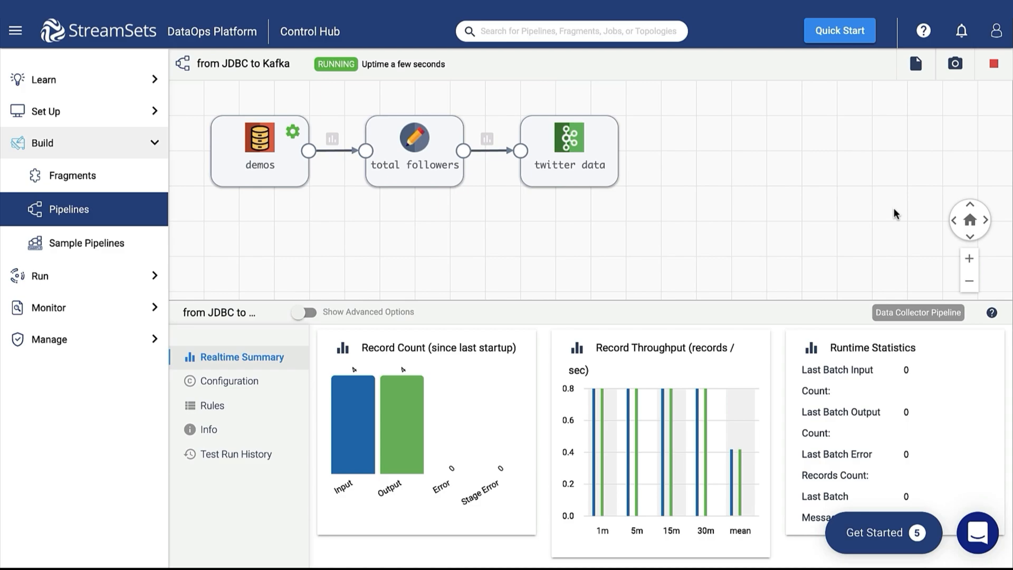
click(67, 209)
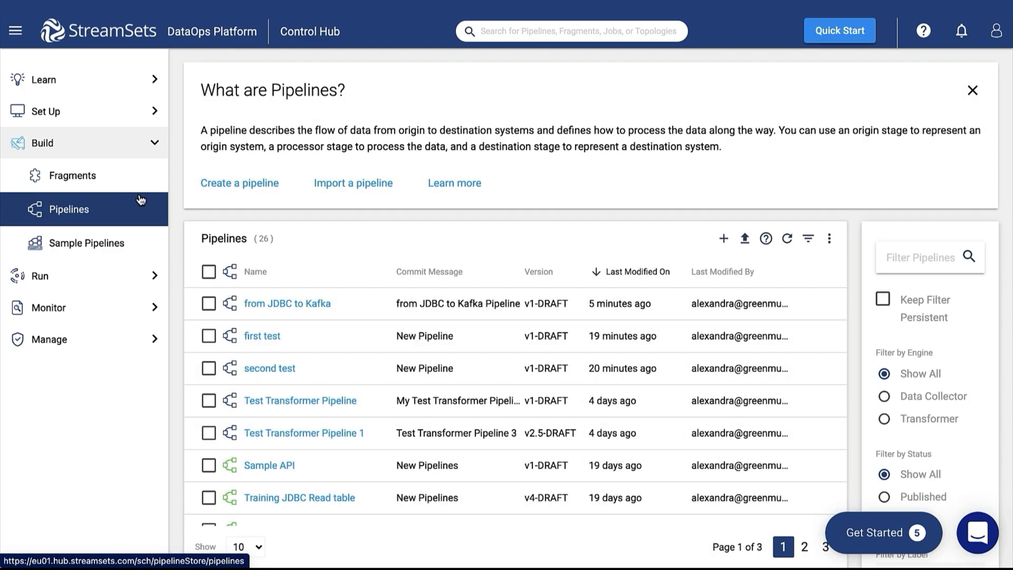
Create blank pipeline 'from Kafka to Trash' with description 'from Kafka to Trash Pipeline' and open it.
text(from)
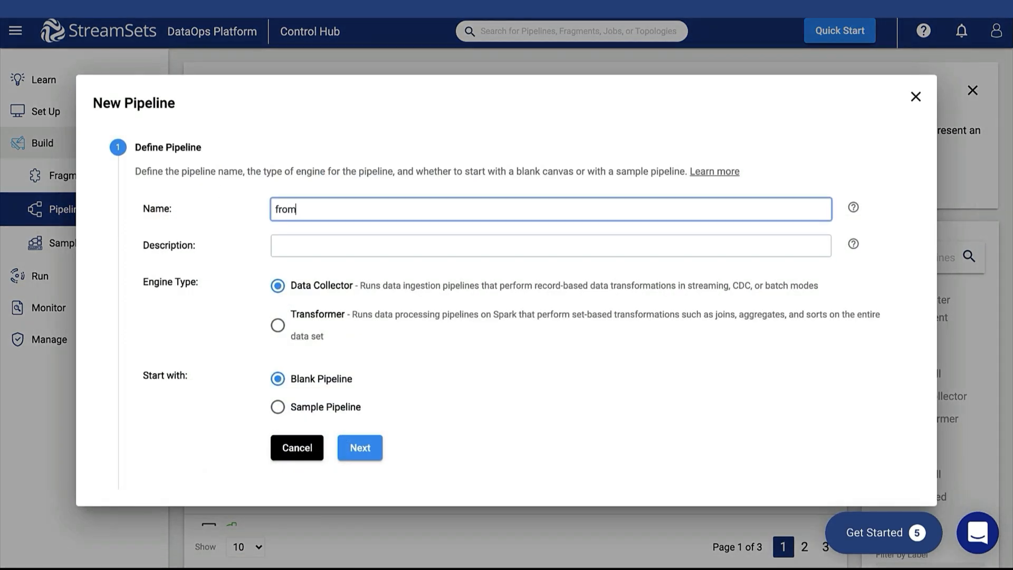
text(Kafka to Trash)
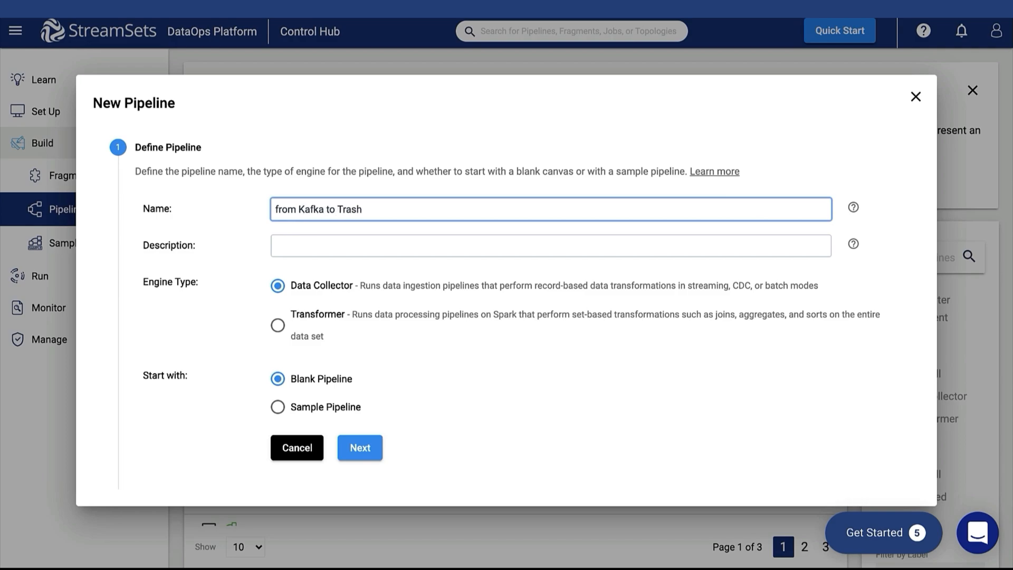
text(from Kafka to Trash)
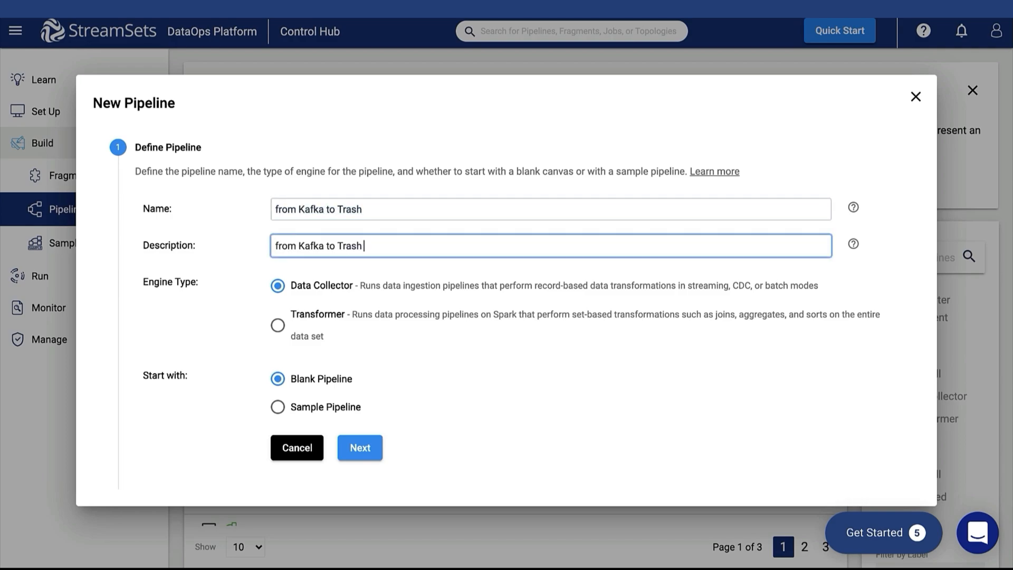
text(Pipeline)
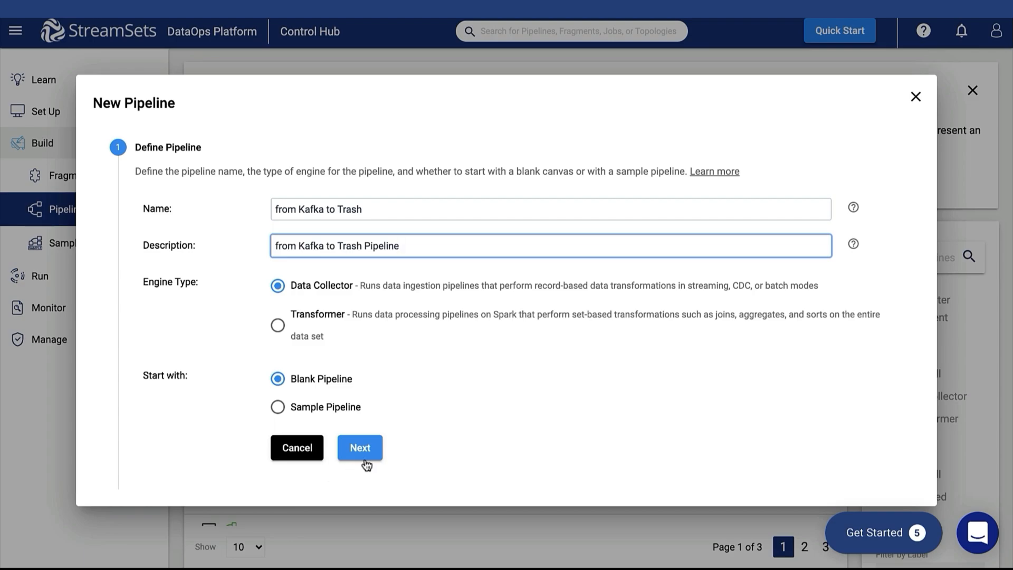
click(359, 448)
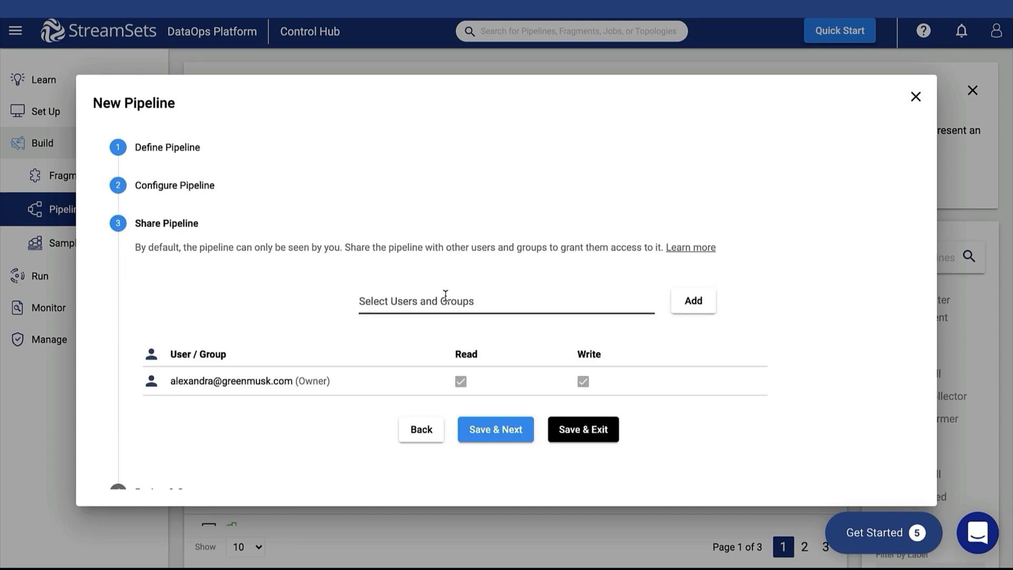
click(583, 430)
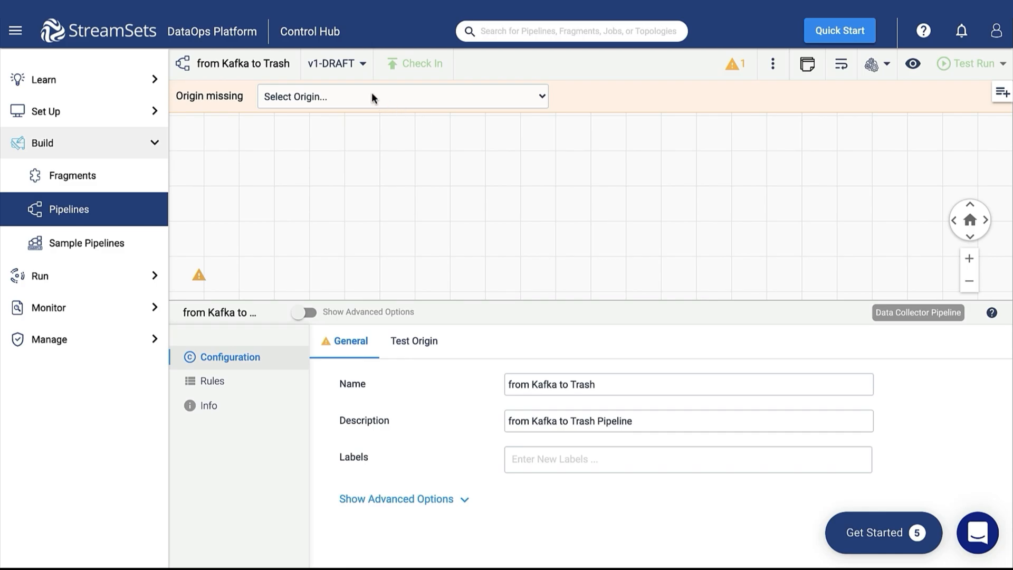
Add a Kafka Multitopic Consumer origin connected to a Trash destination renamed 'Discard'.
click(402, 96)
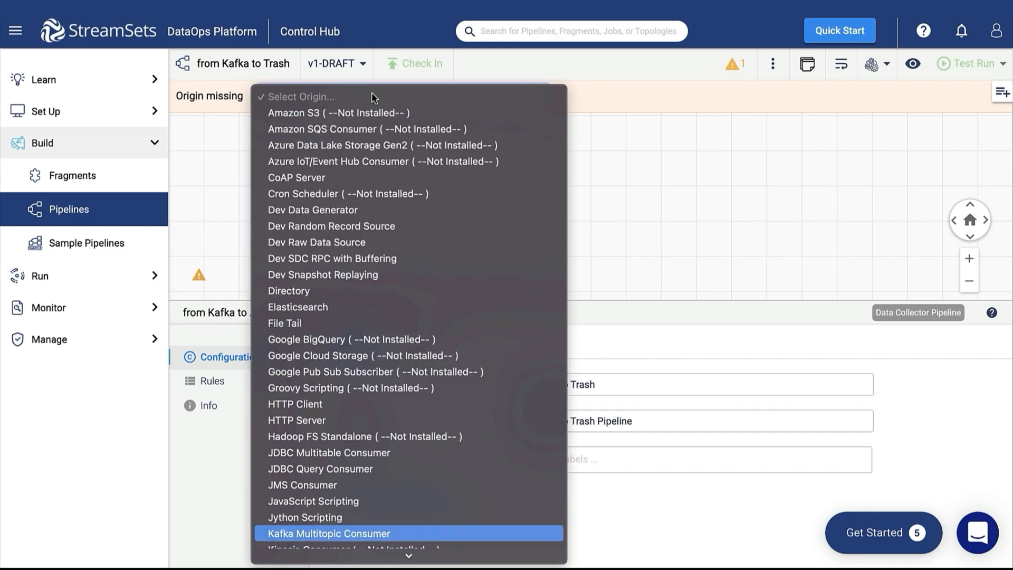
click(328, 533)
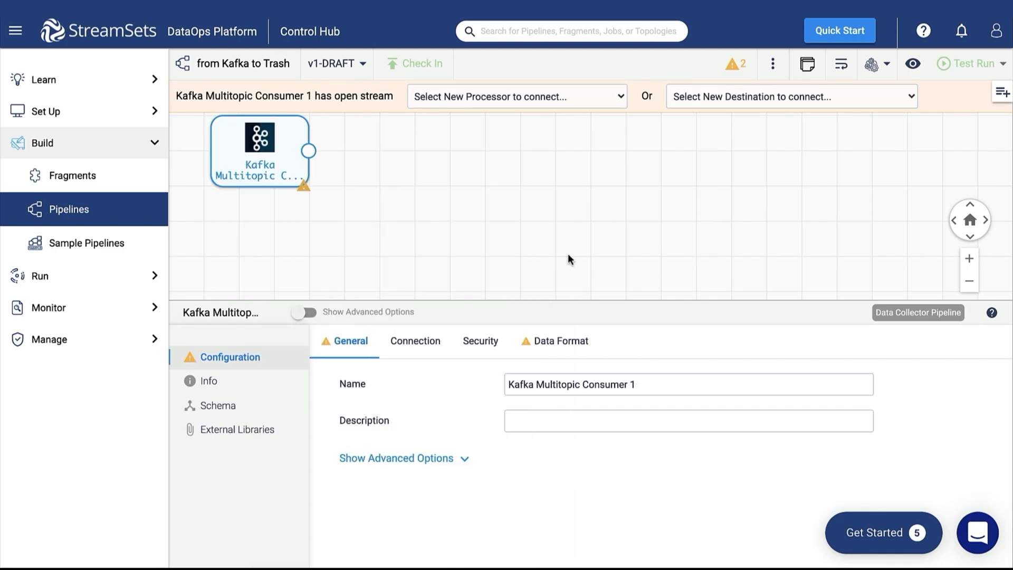
click(791, 96)
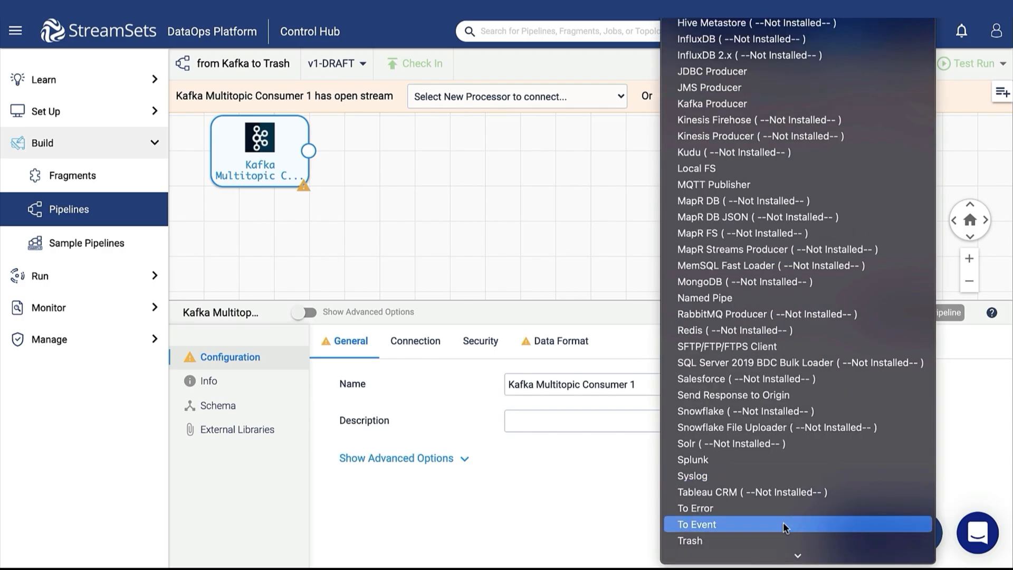
click(690, 541)
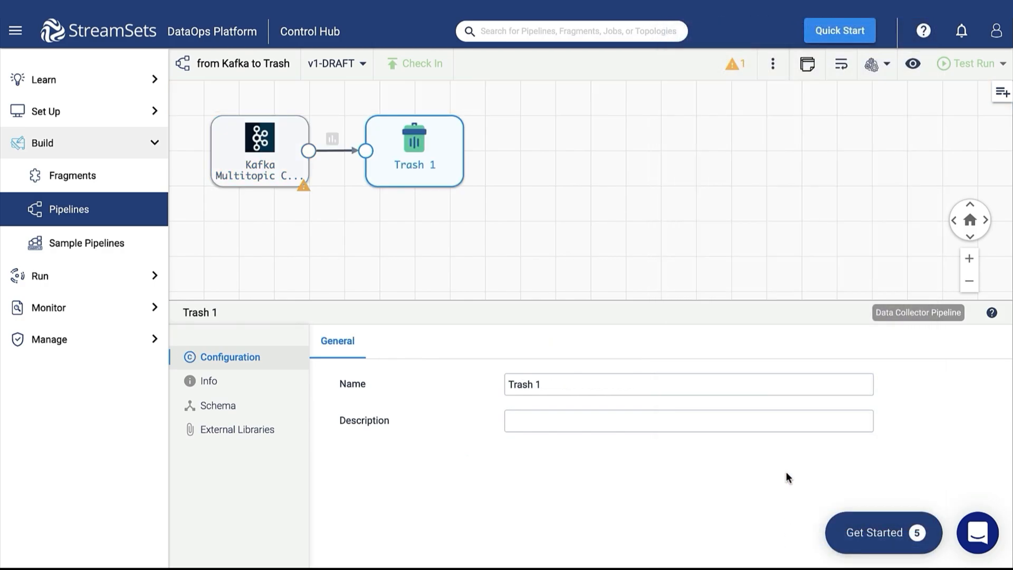
mouse_move(842, 163)
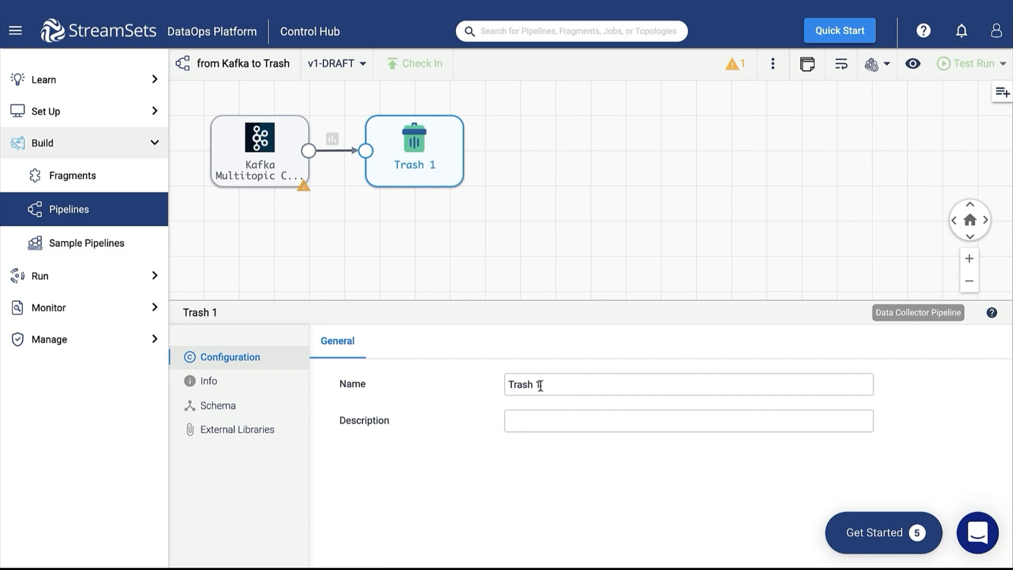
click(688, 385)
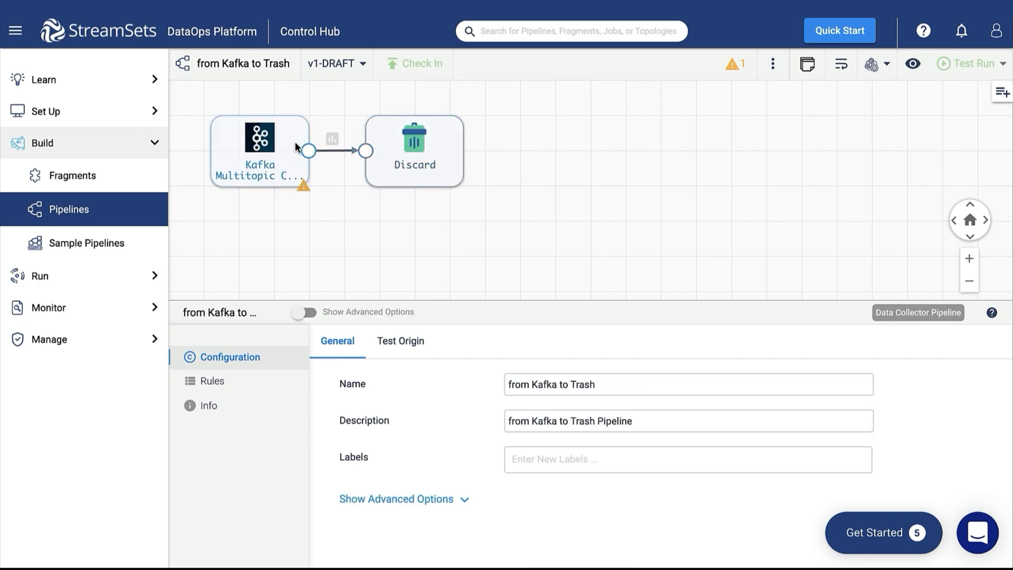
click(258, 141)
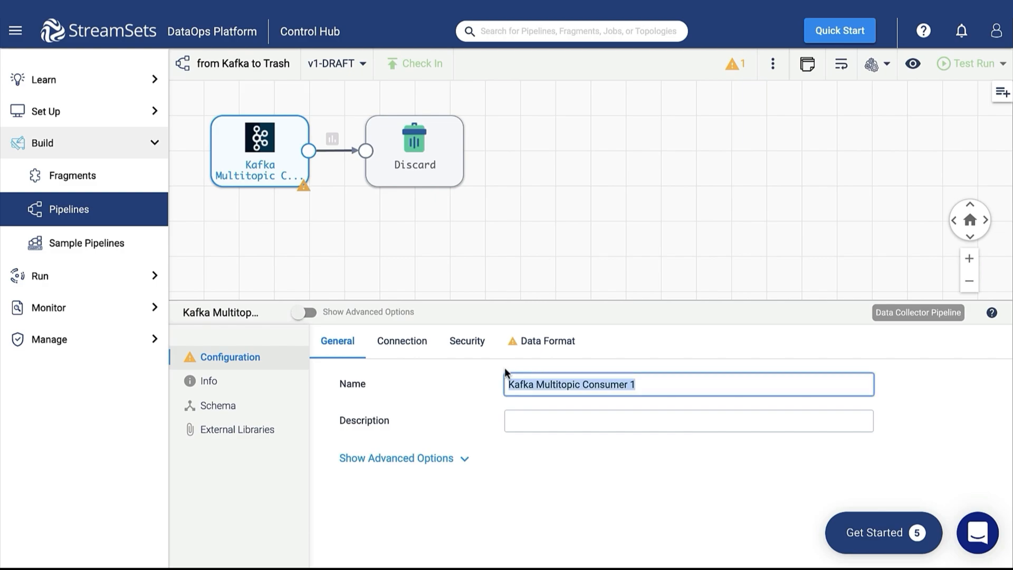
Rename the Kafka origin 'twitter data' with broker kafka:9092 and topic twitter_data.
text(twitter data)
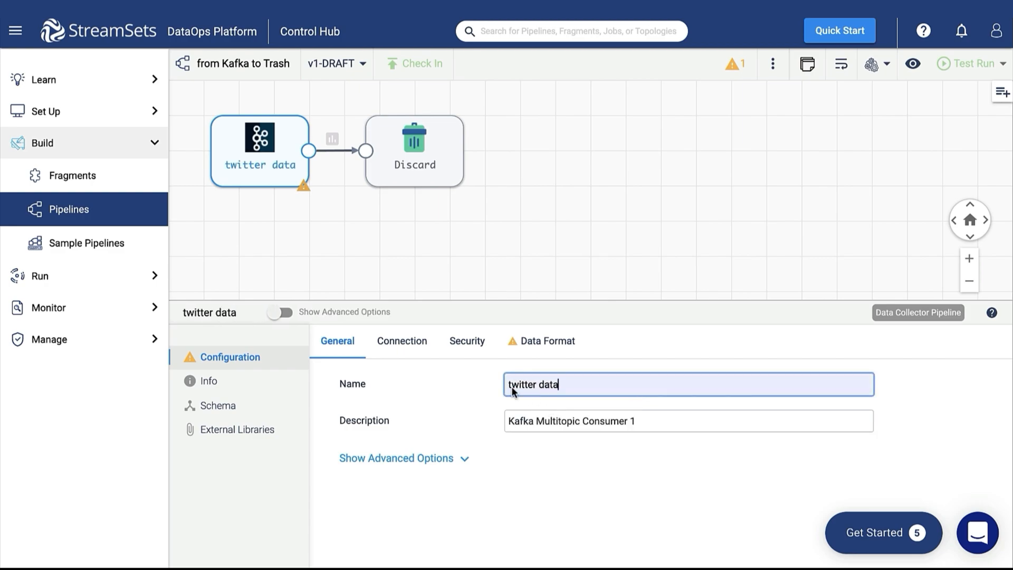
click(401, 341)
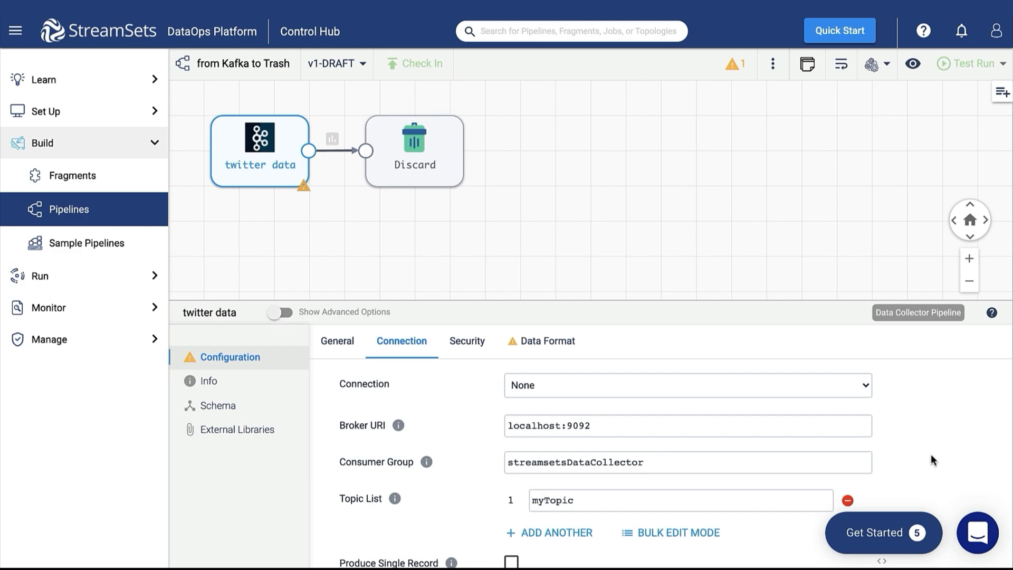
double_click(533, 426)
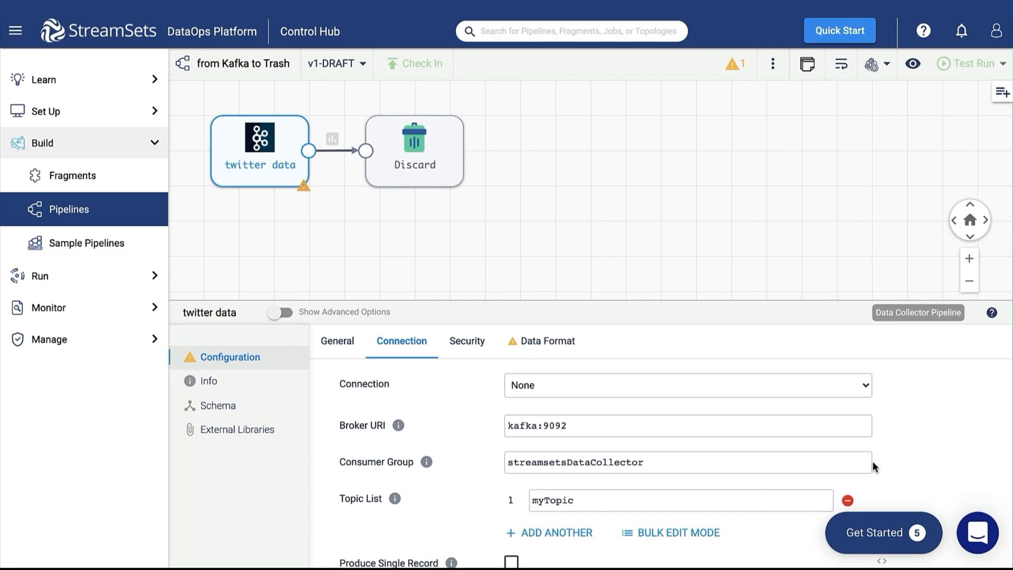
scroll(down, 3)
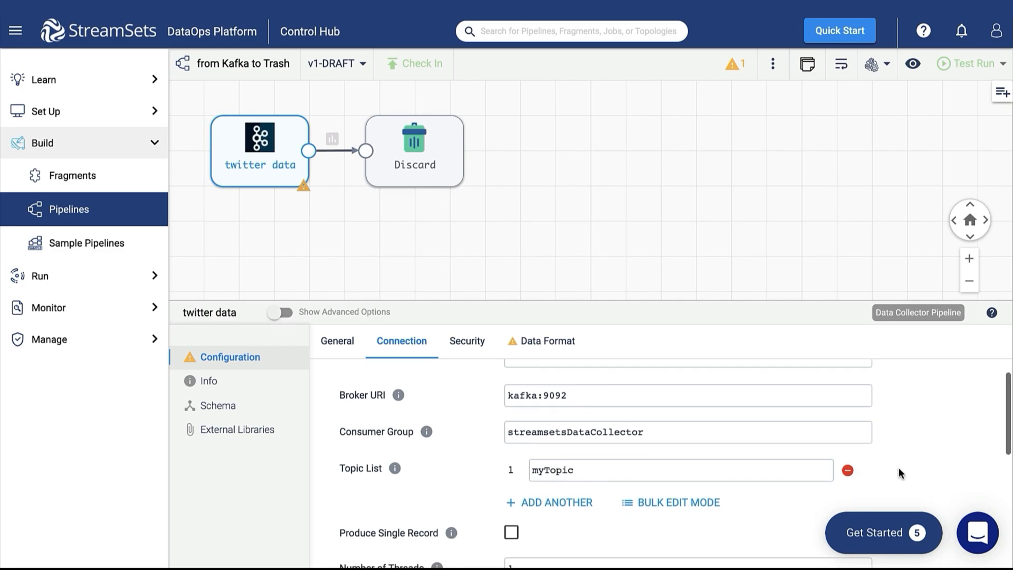
double_click(551, 469)
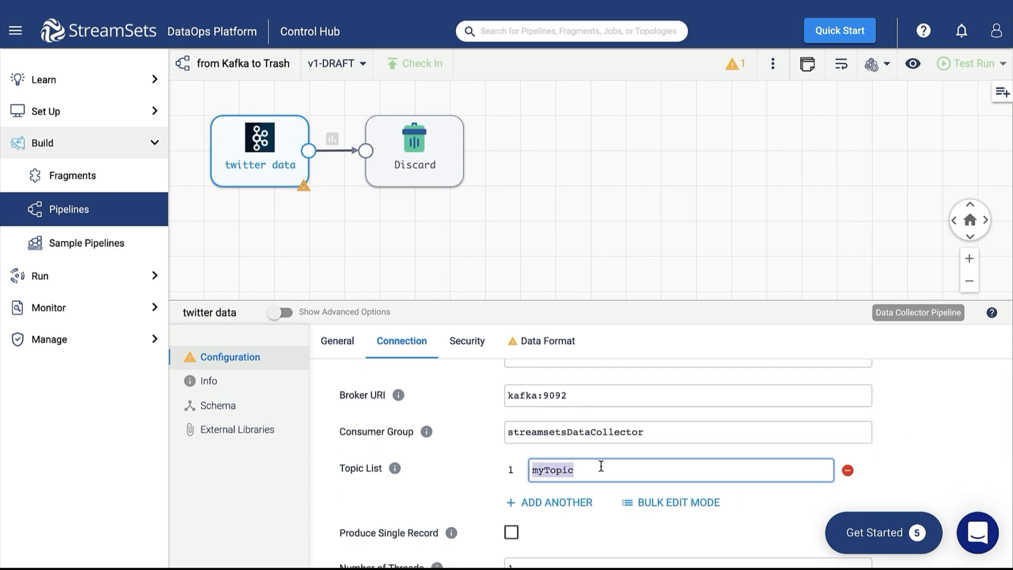
text(twitter_data)
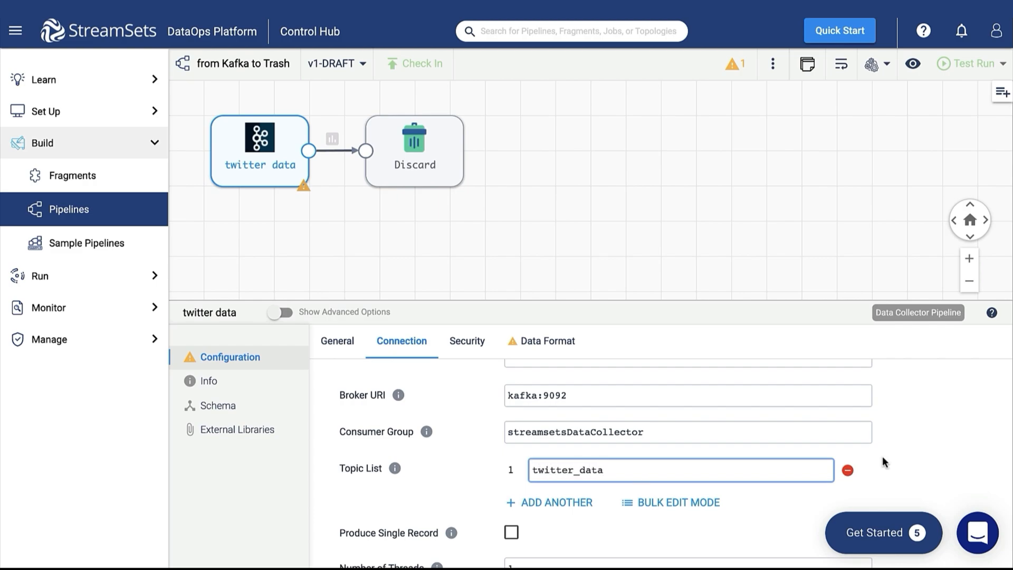
scroll(down, 3)
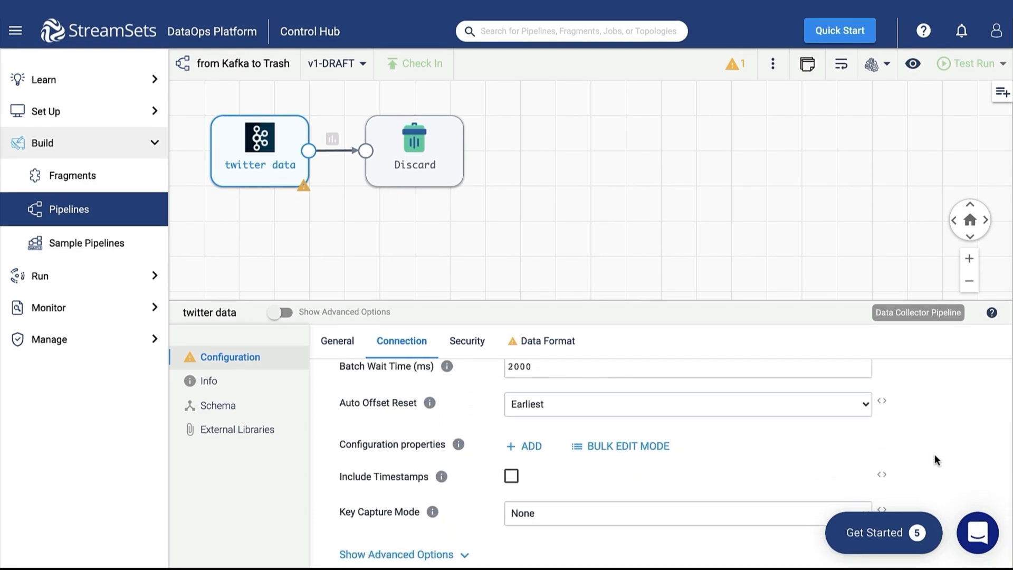
Set the origin's data format to Delimited and start a test run.
click(547, 341)
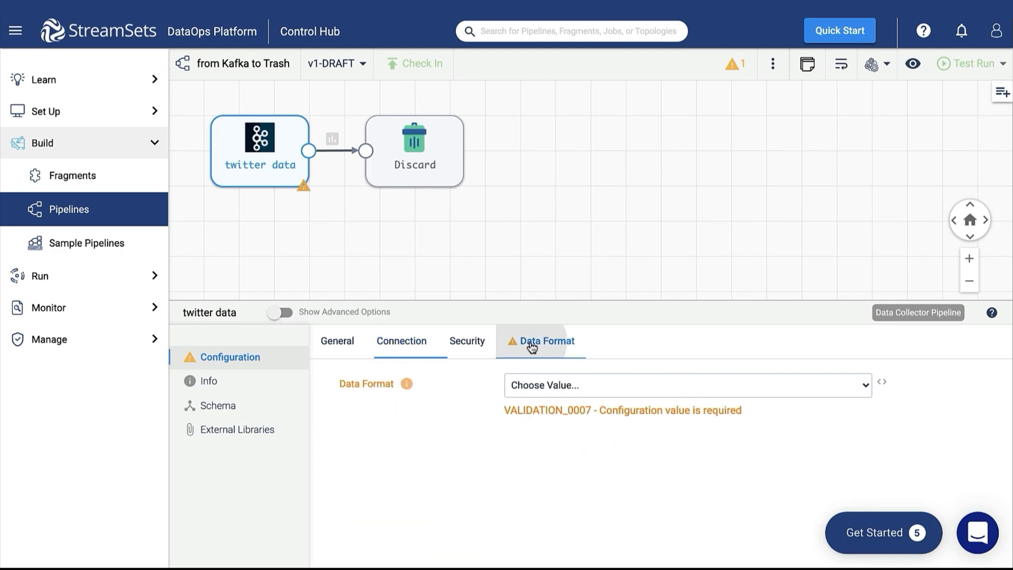
click(685, 385)
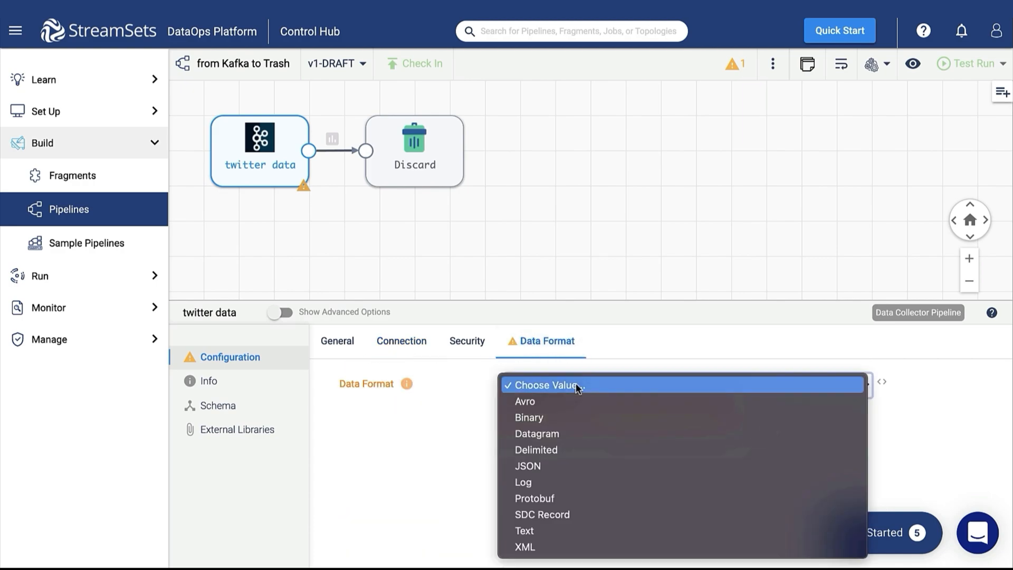
click(536, 450)
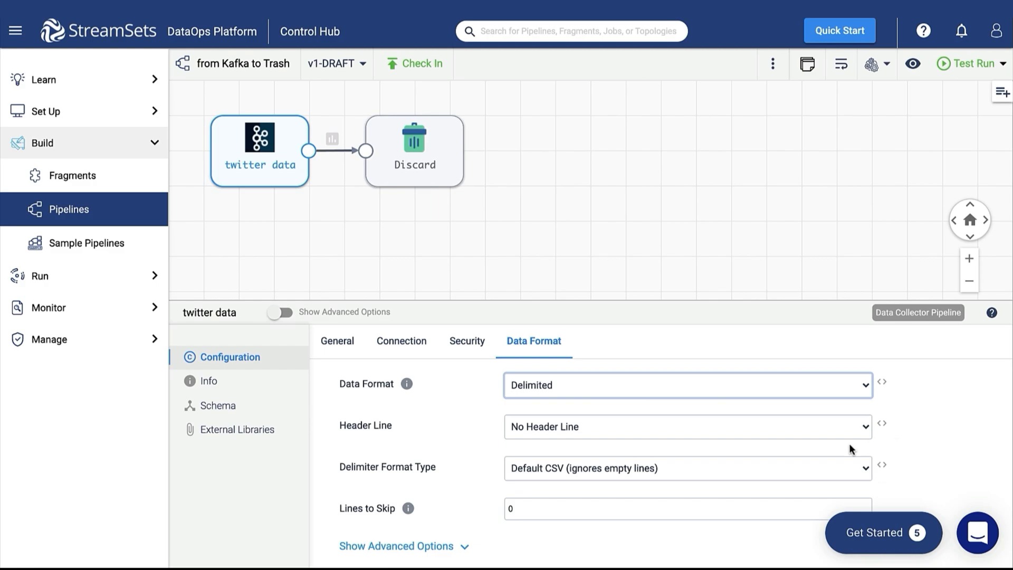
click(685, 426)
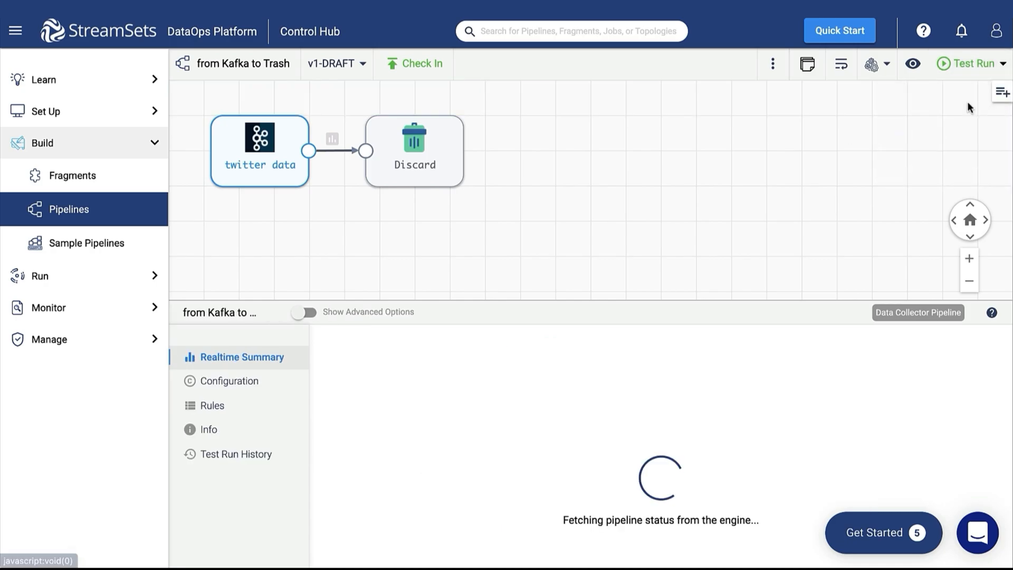
Let the test run proceed until 56 records are read and discarded with no errors.
click(968, 63)
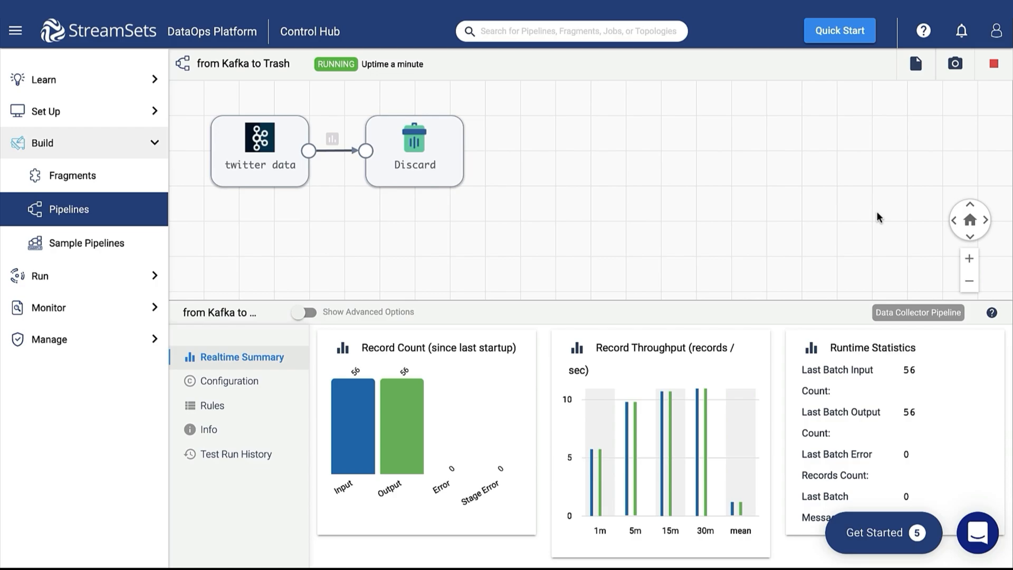
Stop the test run and show the Data Drift Rules for the origin-to-Discard stream.
click(994, 63)
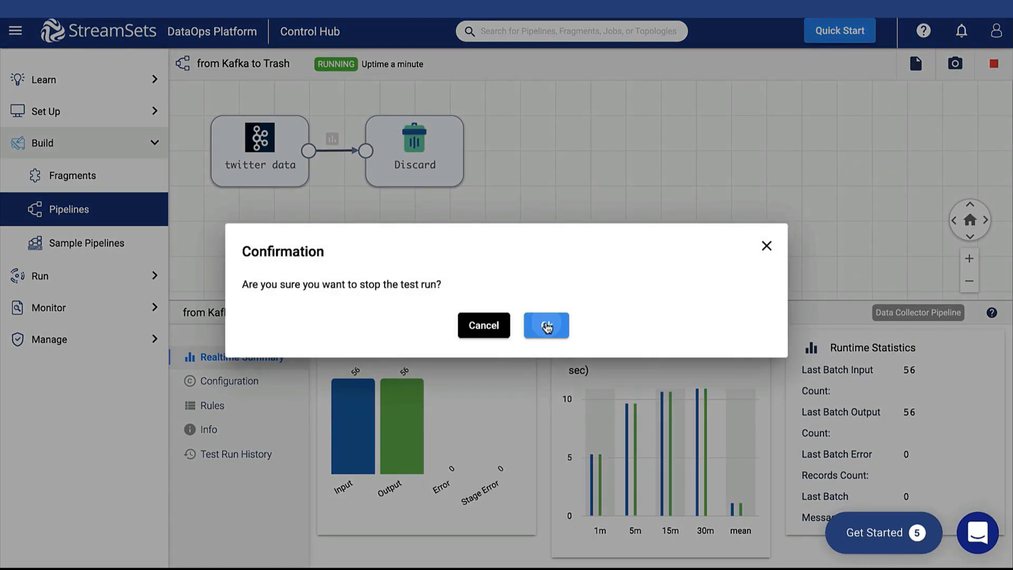
click(546, 326)
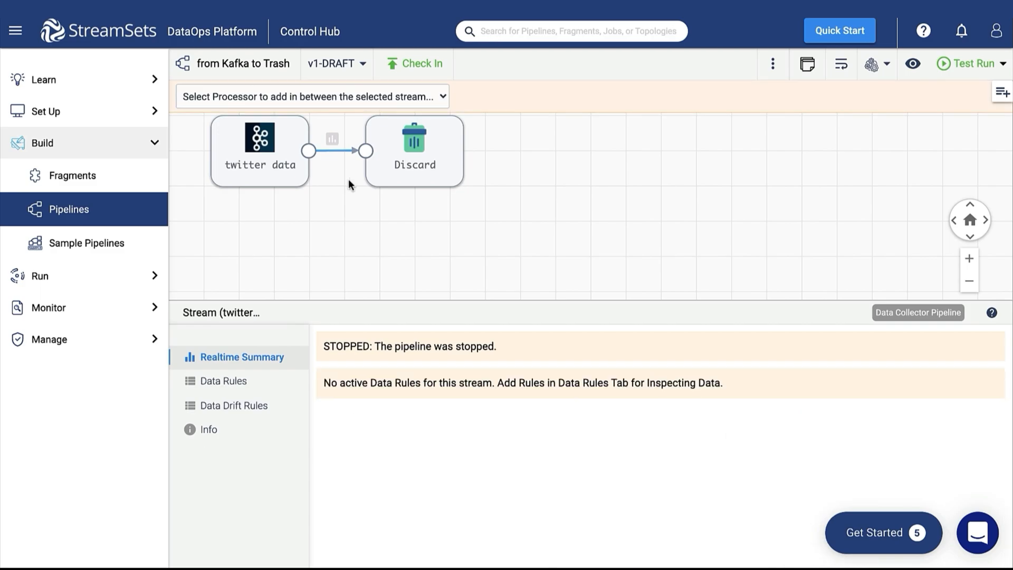
mouse_move(354, 261)
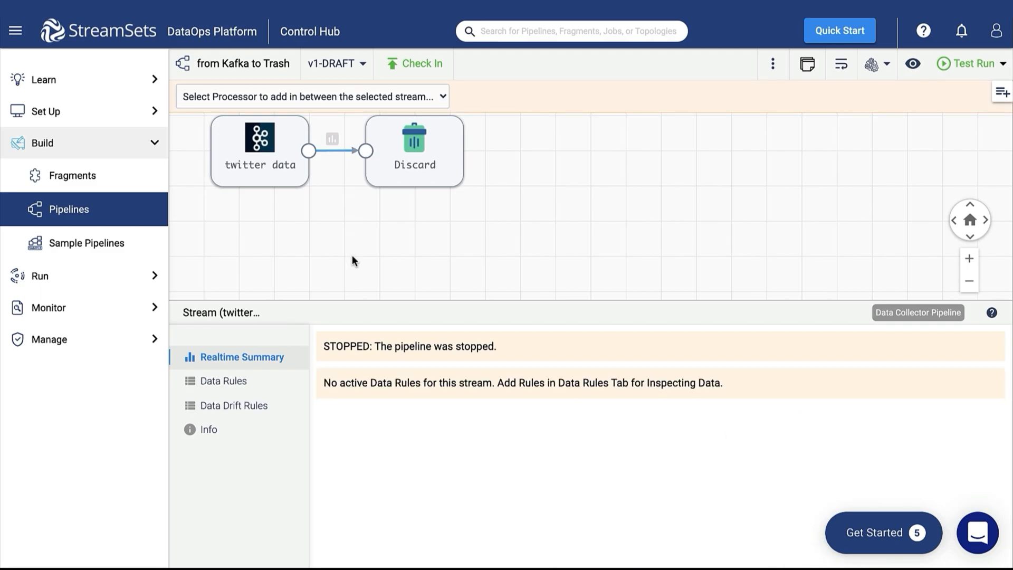
click(233, 405)
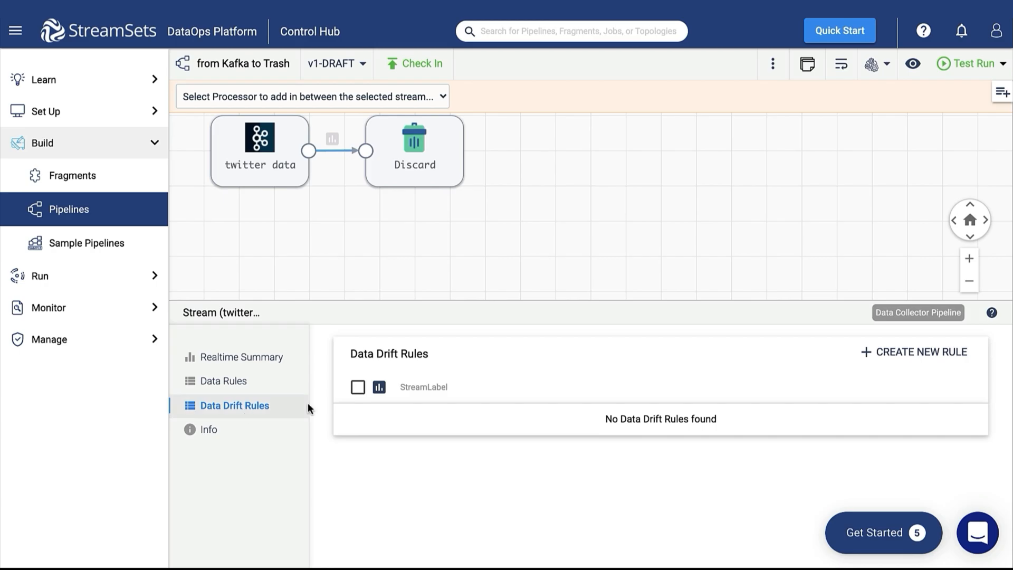
Create a 'drift size' rule with ${drift:size('/',false)}, sampling 100, meter on, alert ${alert:info()}, and save it.
click(914, 352)
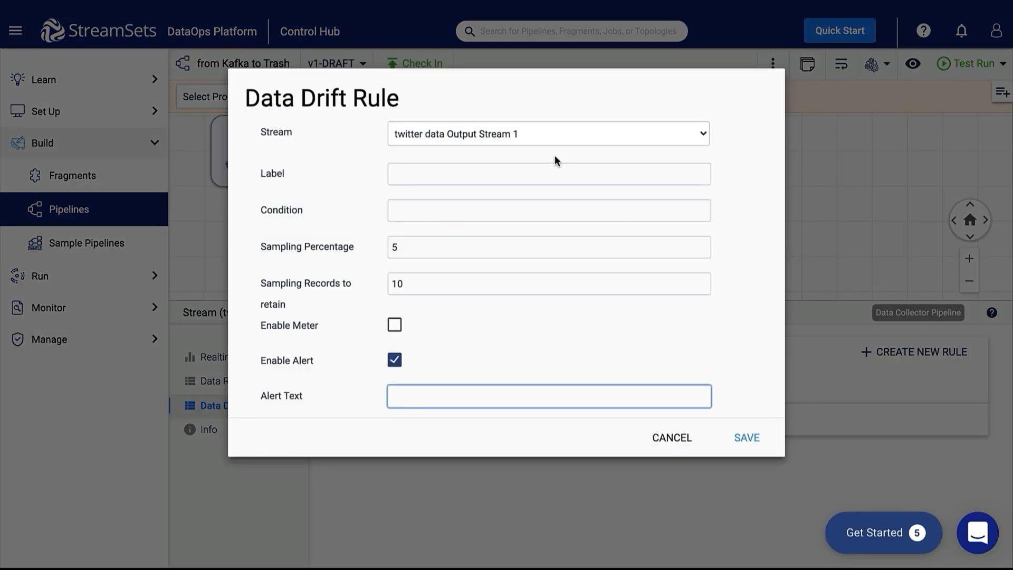
text(drift size)
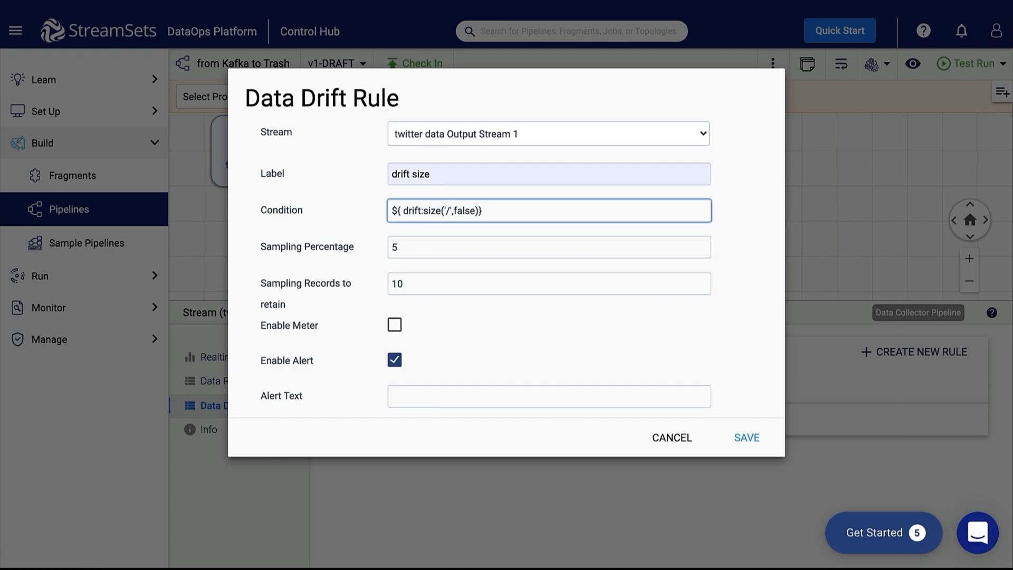
text(100)
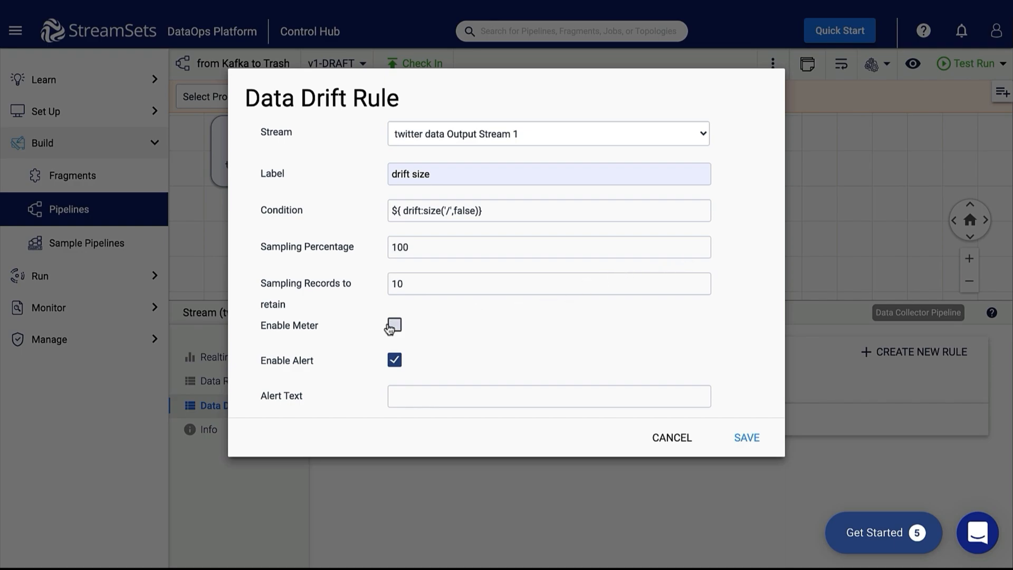
click(394, 325)
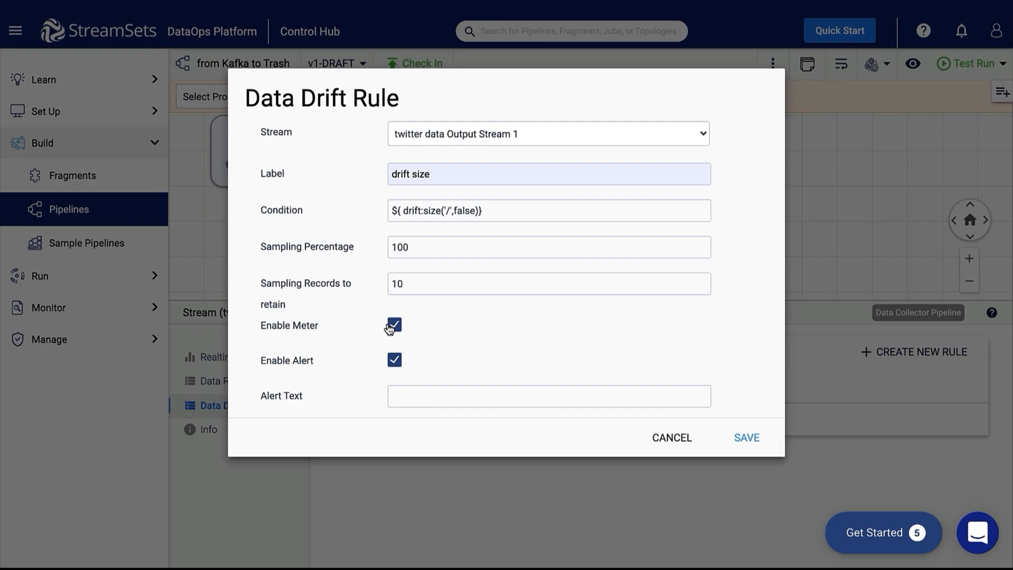
text(${ alert:info()})
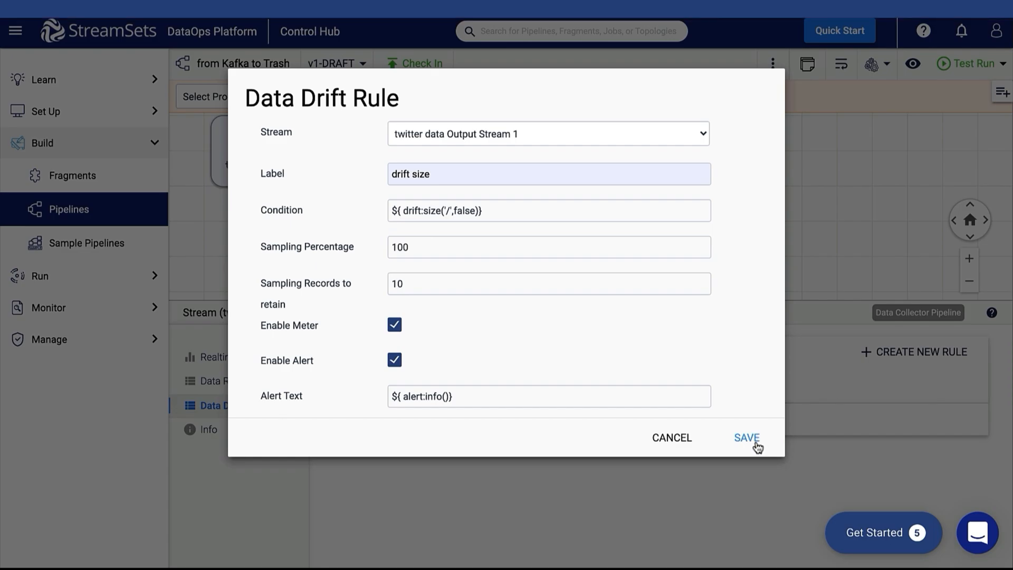
click(748, 437)
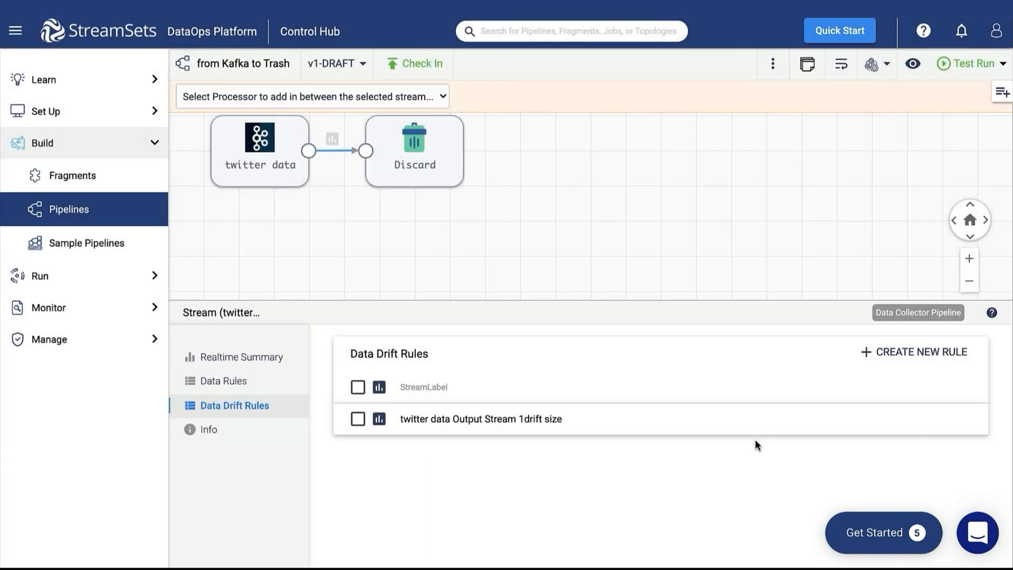
Switch to the StreamSets Academy lab window's terminal with a bash prompt.
click(358, 419)
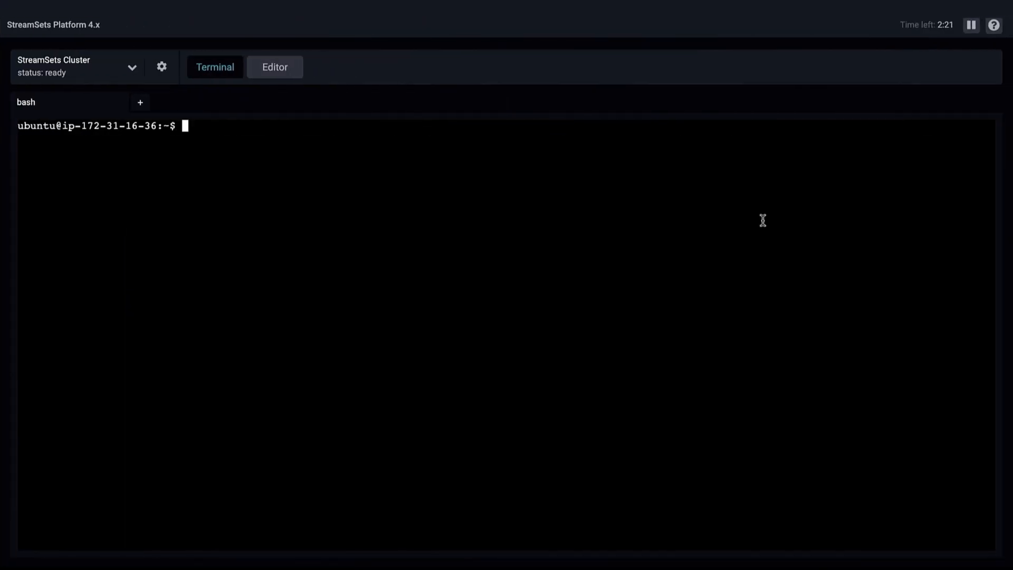
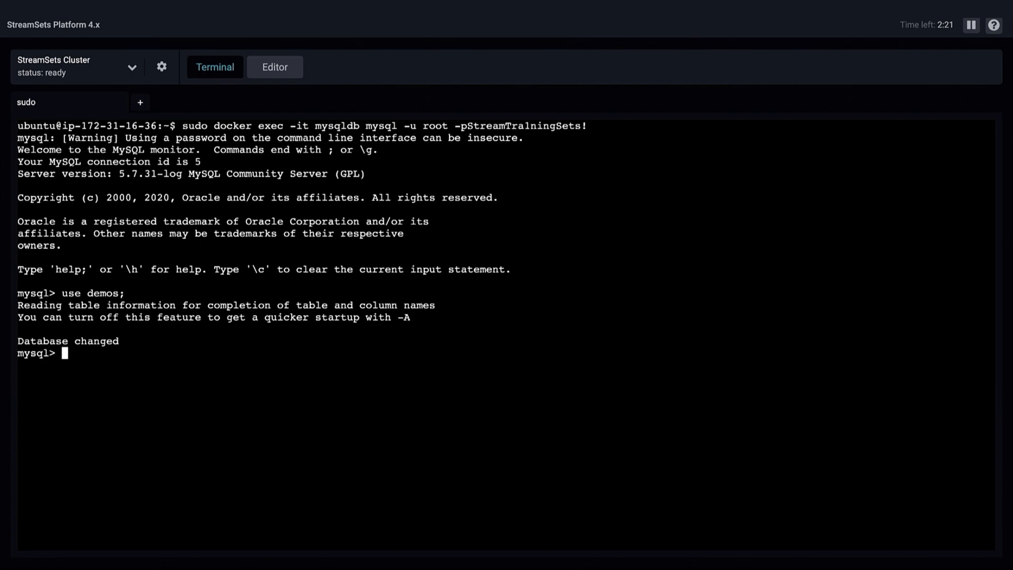
Enter MySQL in the mysqldb container, use demos, and add integer column user_id to twitter_profile.
mouse_move(569, 452)
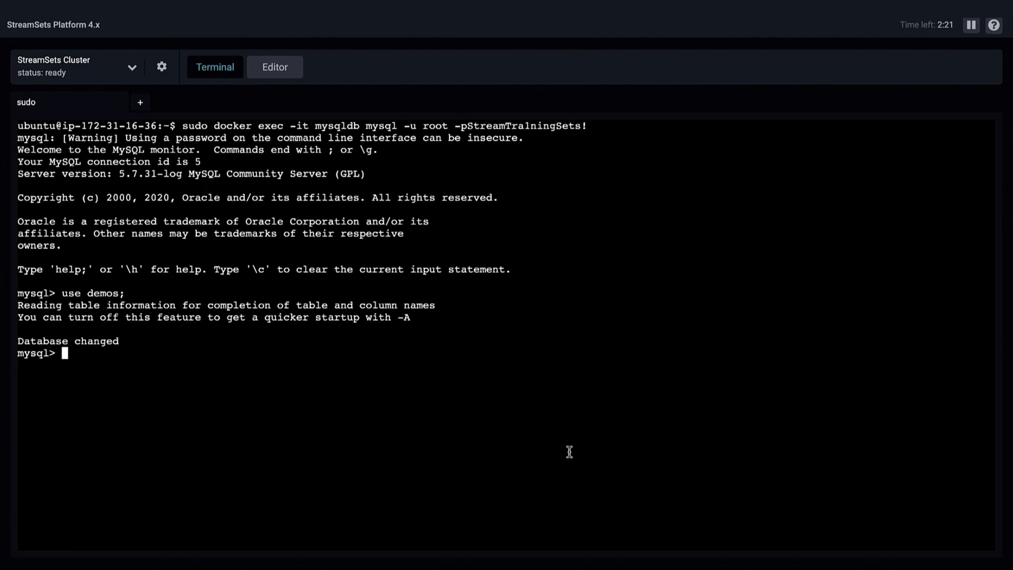
text(alter table twitter_profile add column user_id integer;)
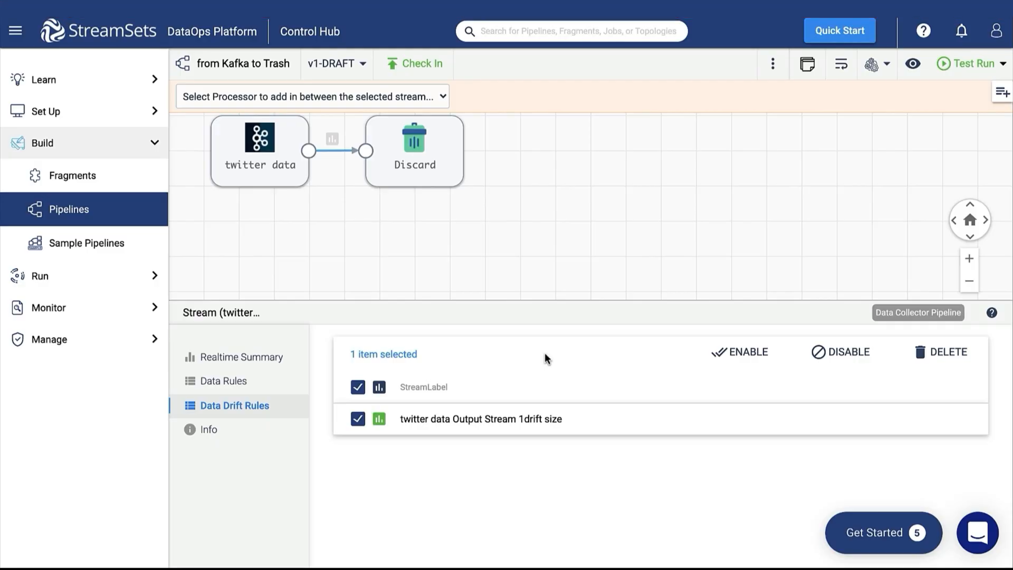
mouse_move(745, 198)
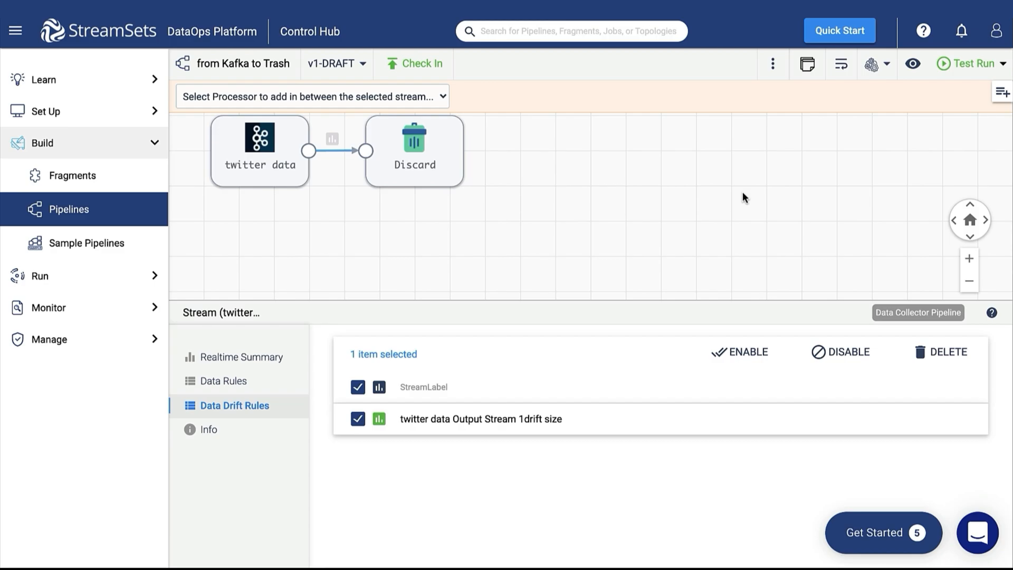
Deselect the stream so the 'from Kafka to Trash' pipeline configuration shows.
click(260, 143)
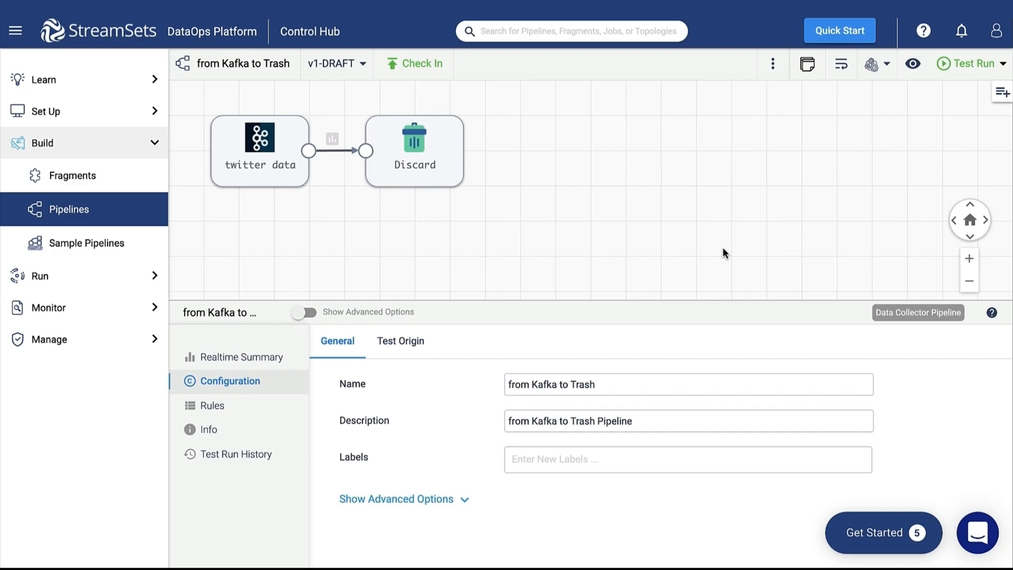
Test-run the pipeline until drift size alerts appear, then stop it.
click(995, 64)
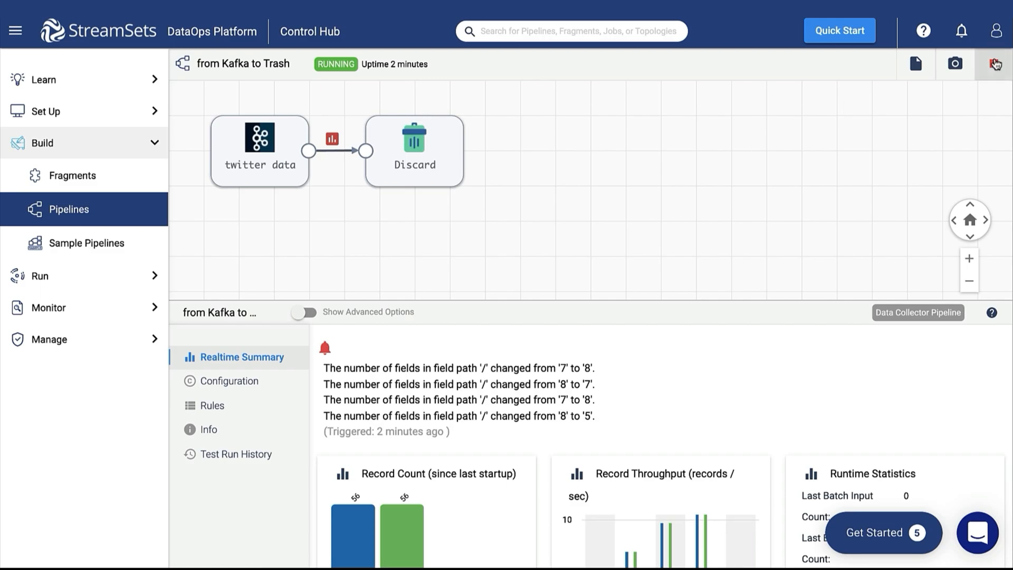
click(996, 63)
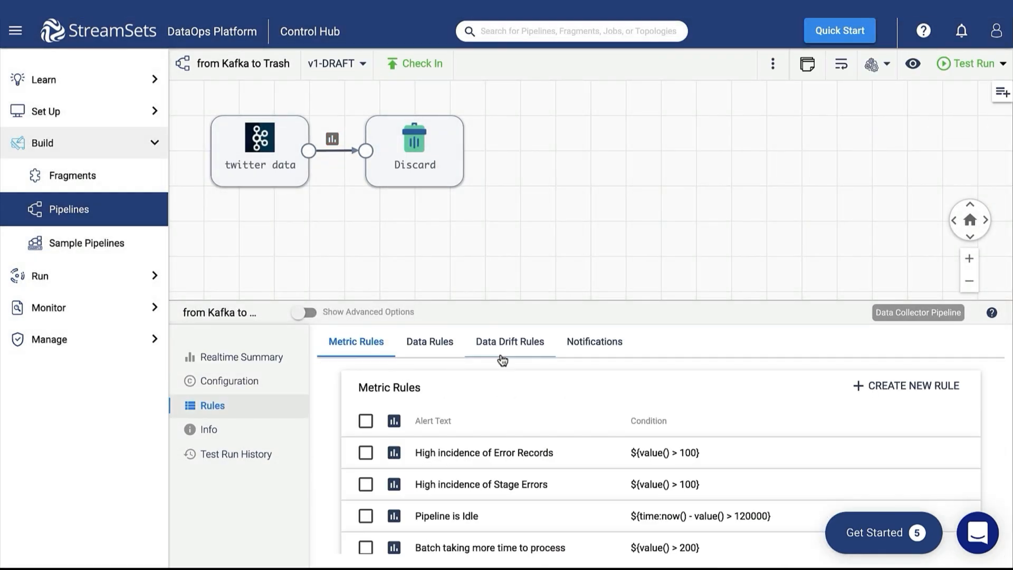
Create a 'field name change' rule on drift:names, sampling 100, alert 'there is a field name change(s) in the related source', and save it.
click(912, 387)
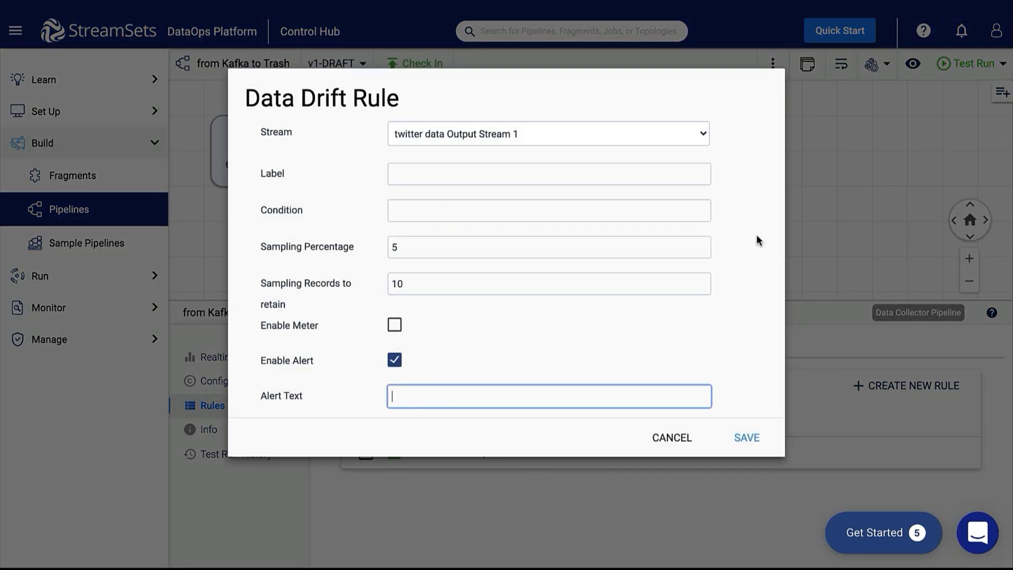
click(549, 173)
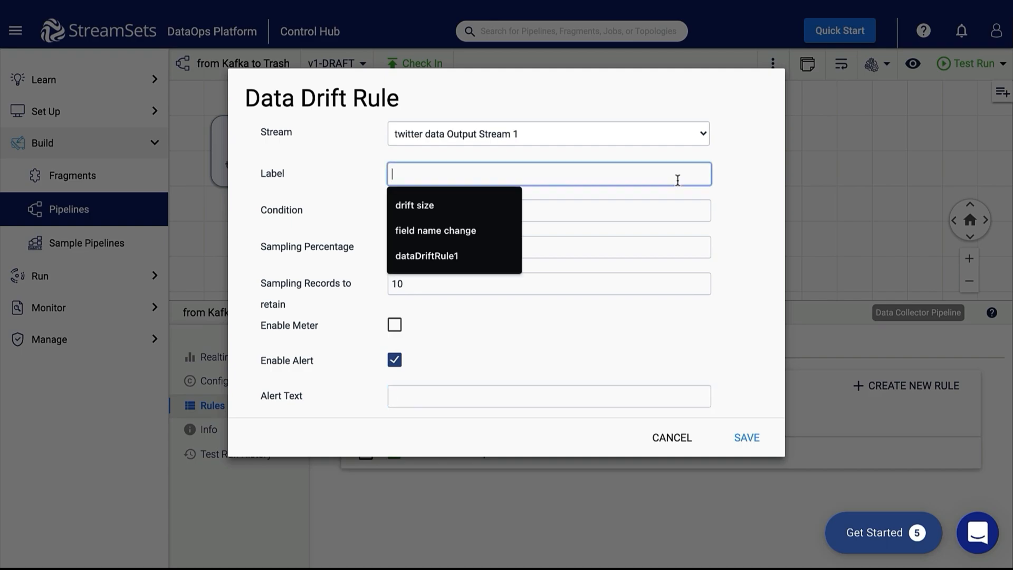
click(436, 231)
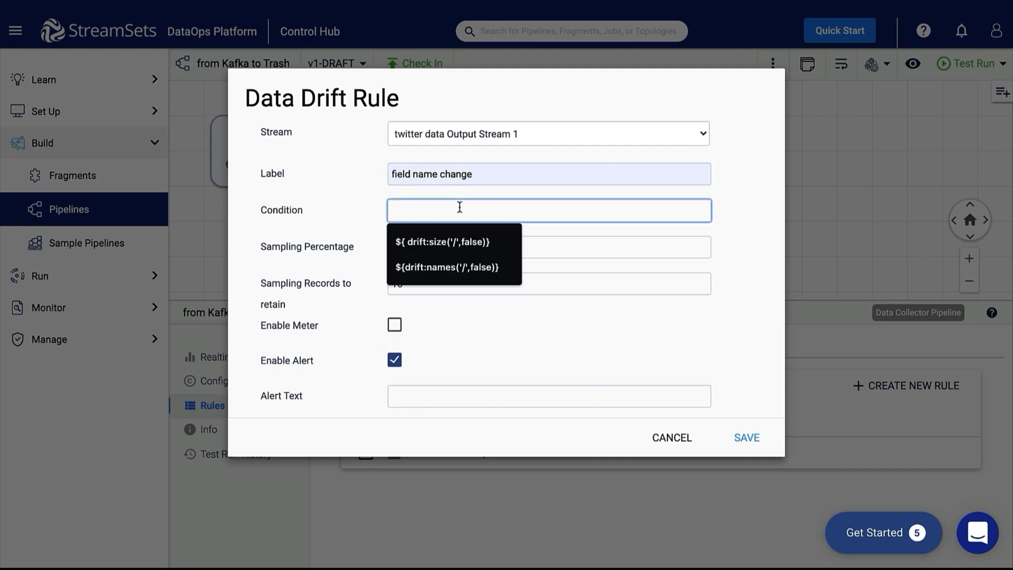
click(446, 267)
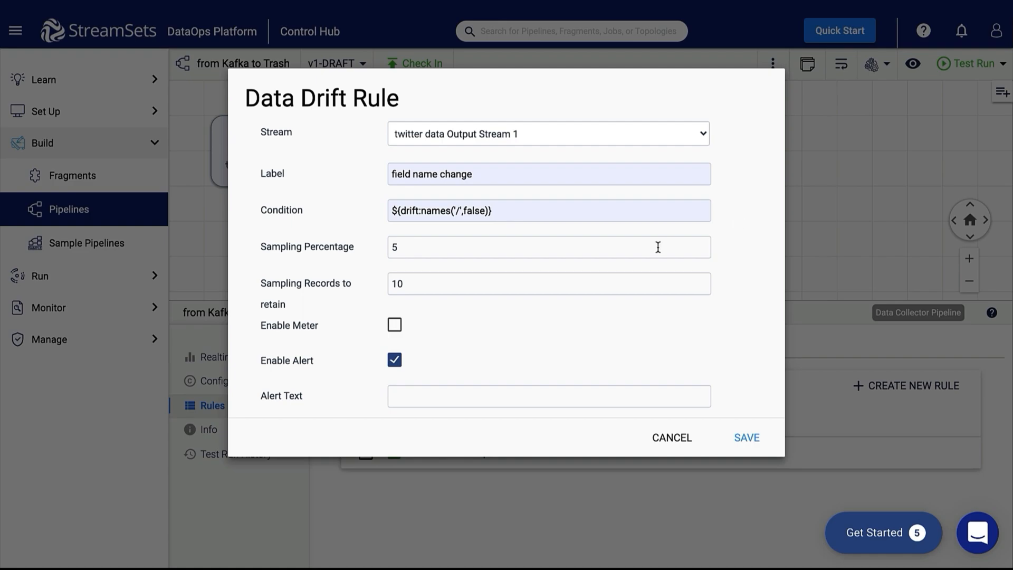
text(100)
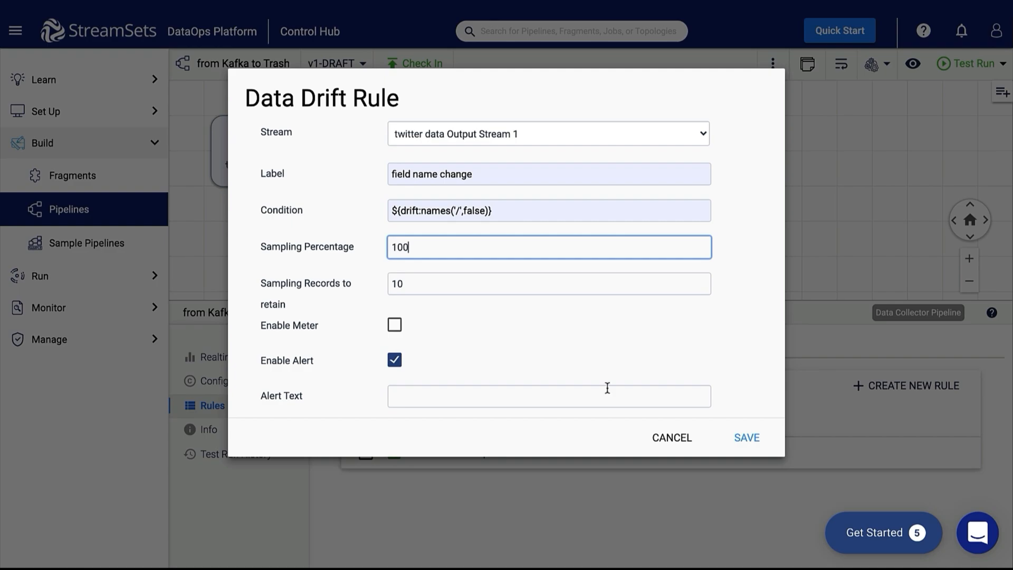
text(there is a field name change(s) in the related source)
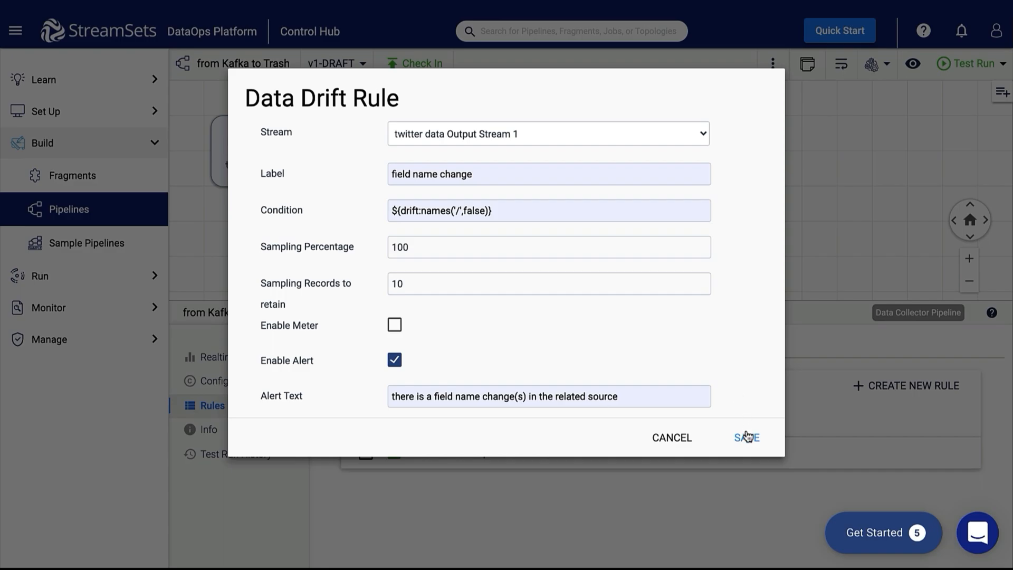
click(748, 437)
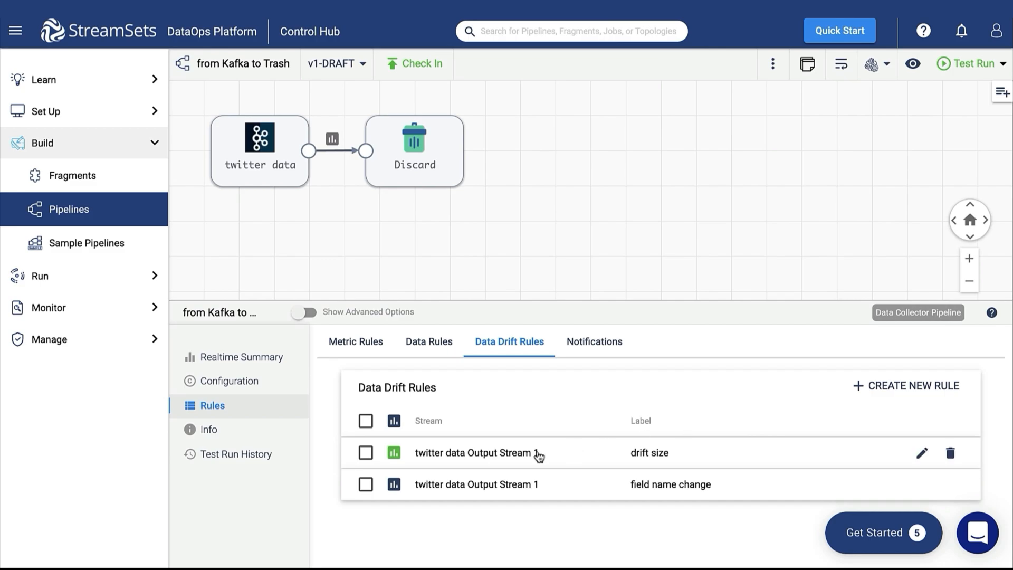
Toggle the two drift rules' checkboxes, then return to the pipeline's general configuration.
click(365, 484)
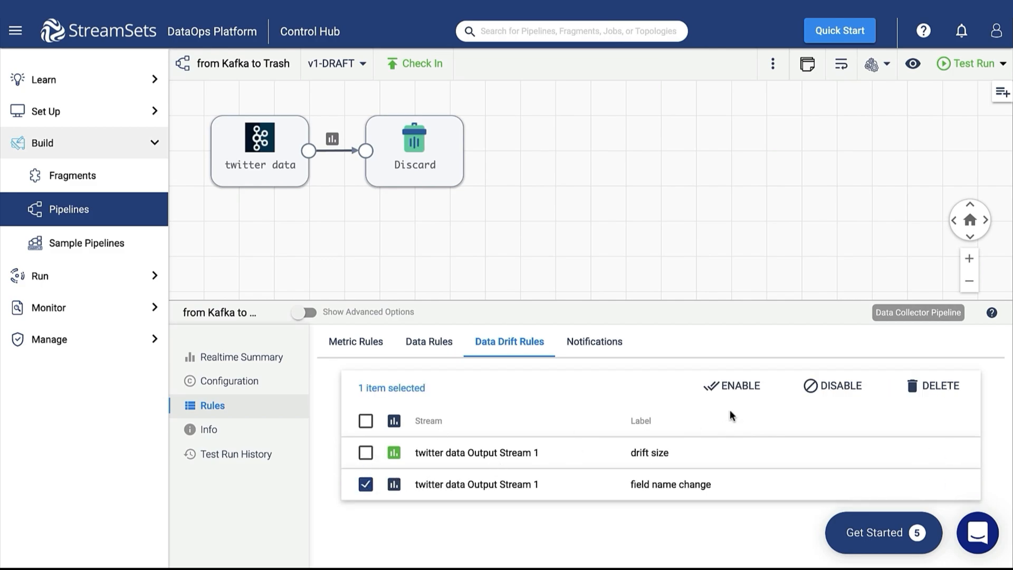
click(366, 421)
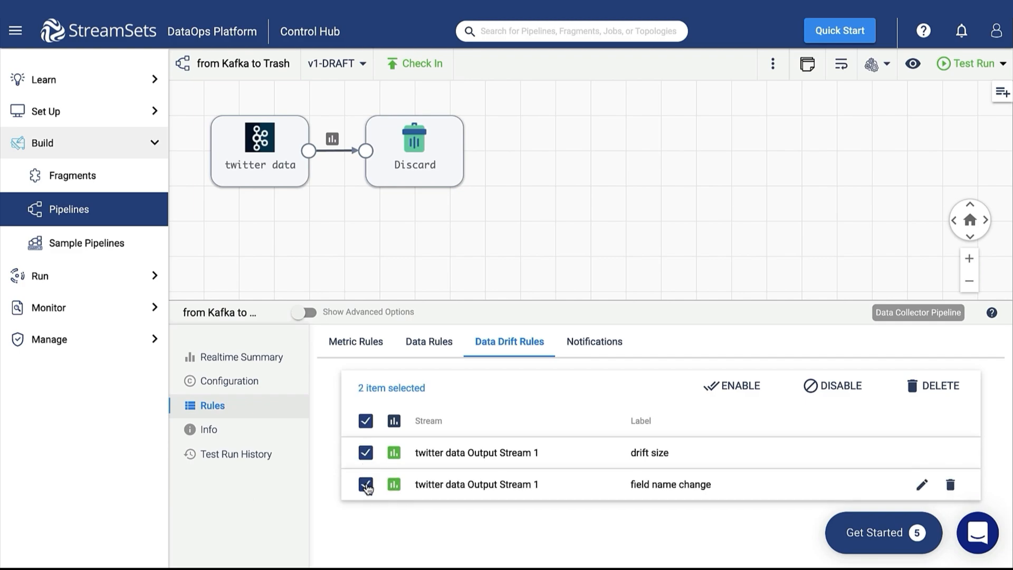
click(366, 484)
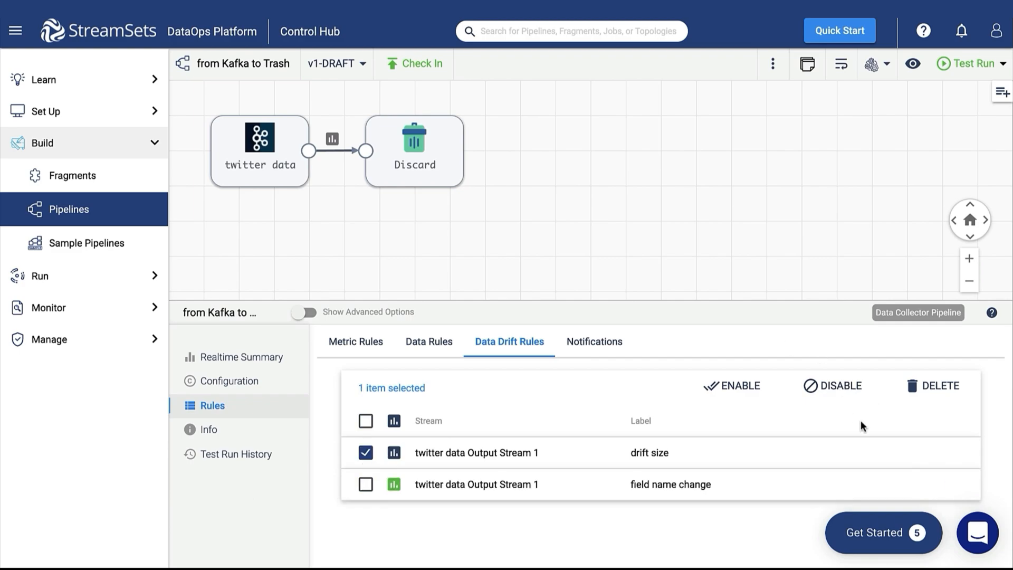
mouse_move(869, 430)
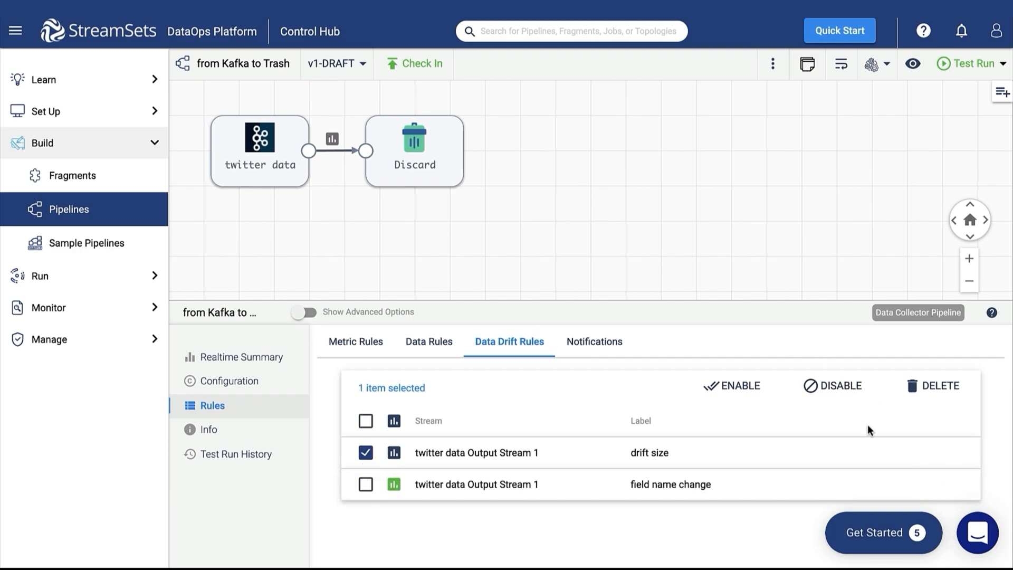
click(229, 381)
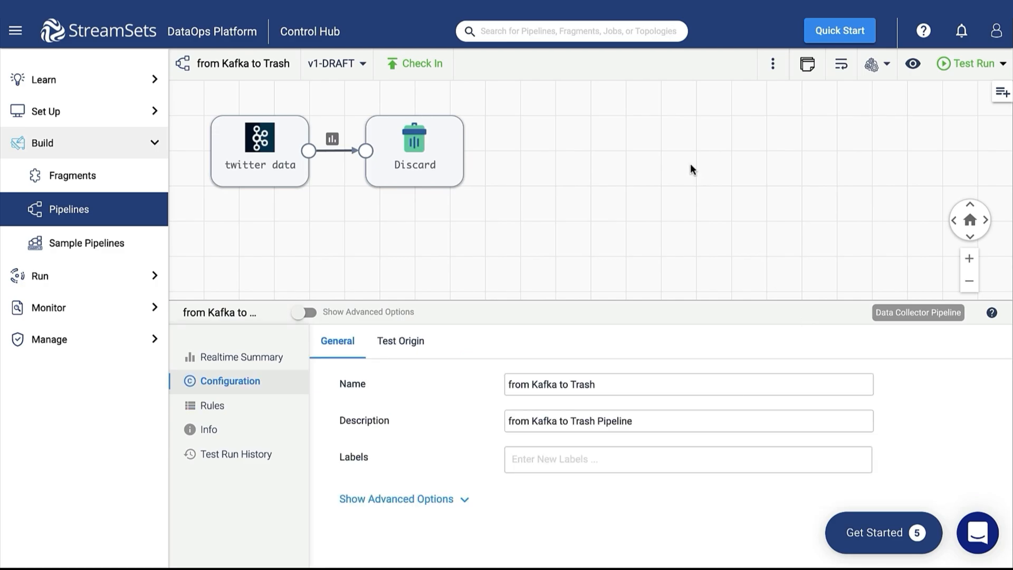
Start the pipeline from the Test Run options so the field name change alert fires.
click(259, 149)
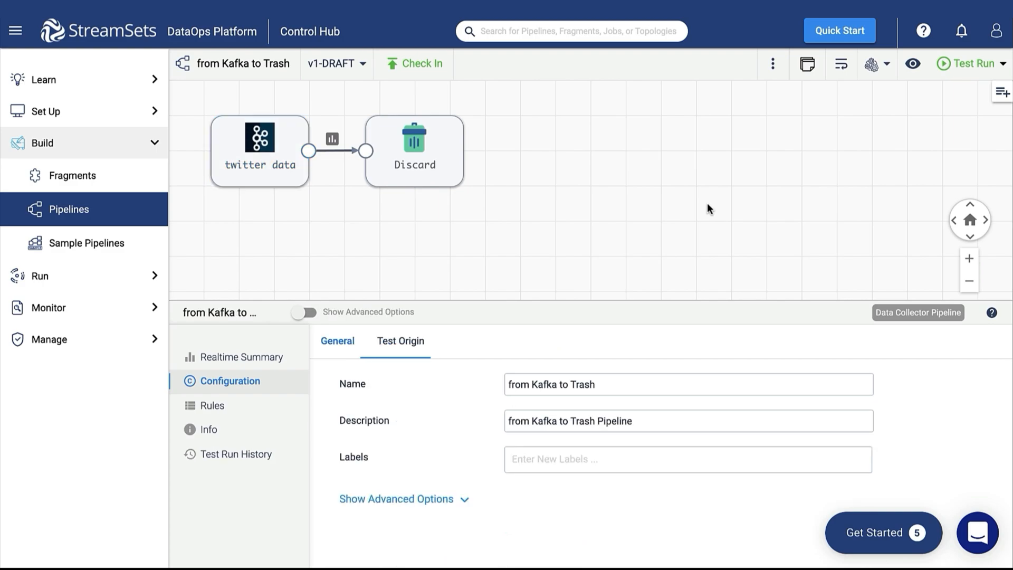
click(337, 341)
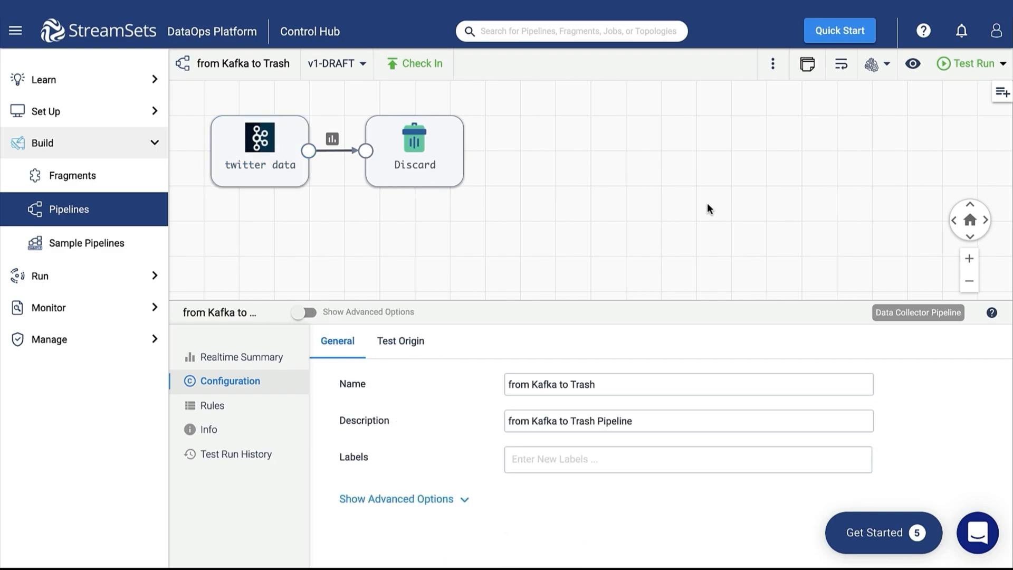
click(244, 357)
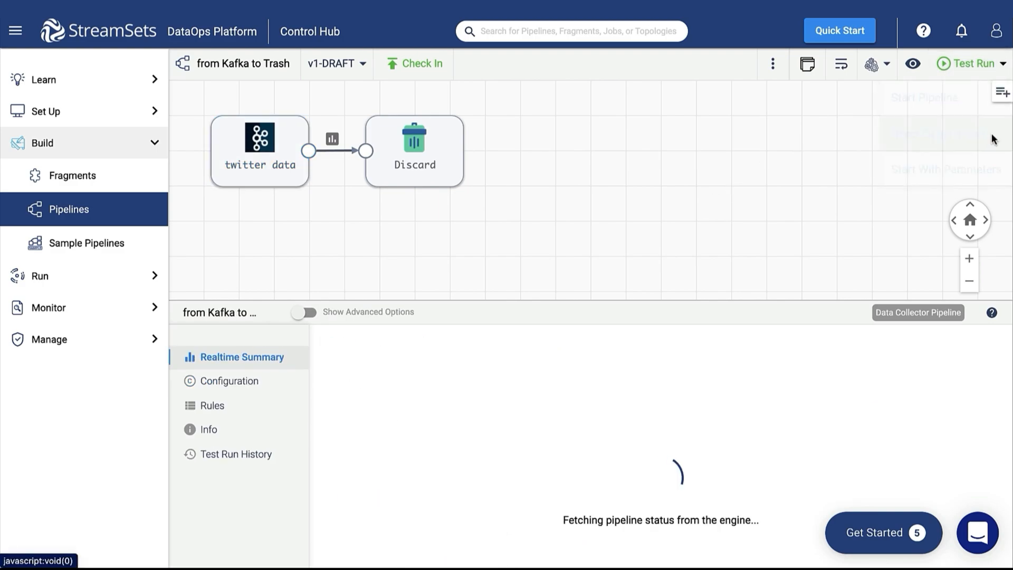
click(966, 64)
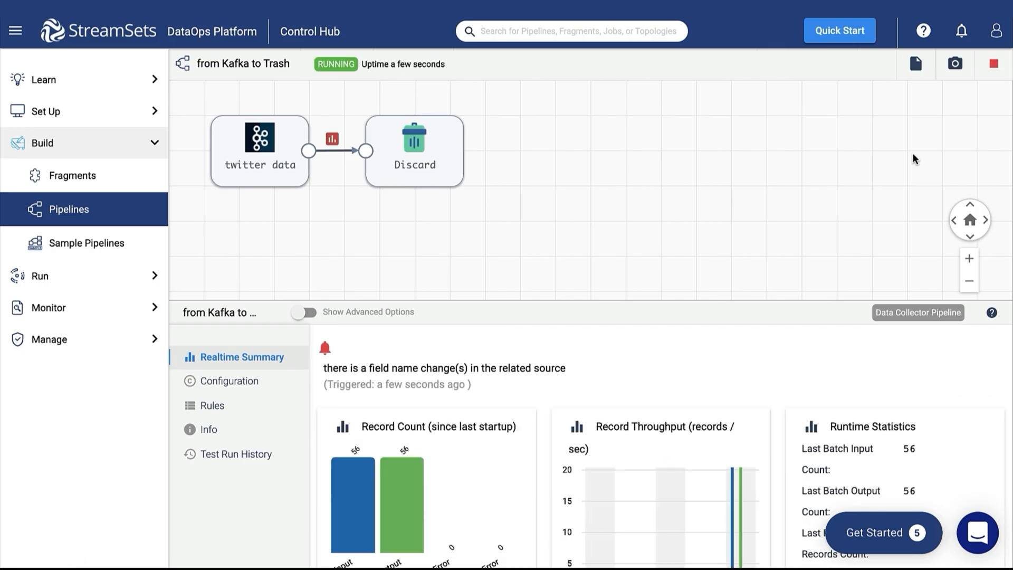